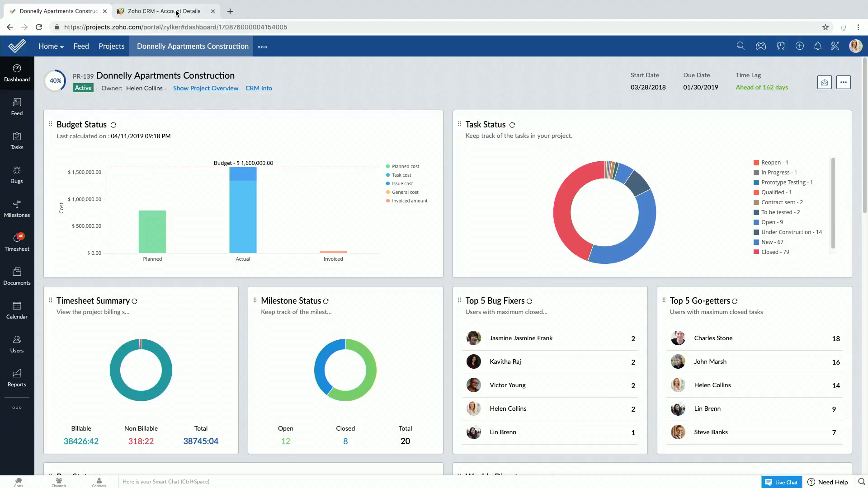
pyautogui.moveTo(102, 70)
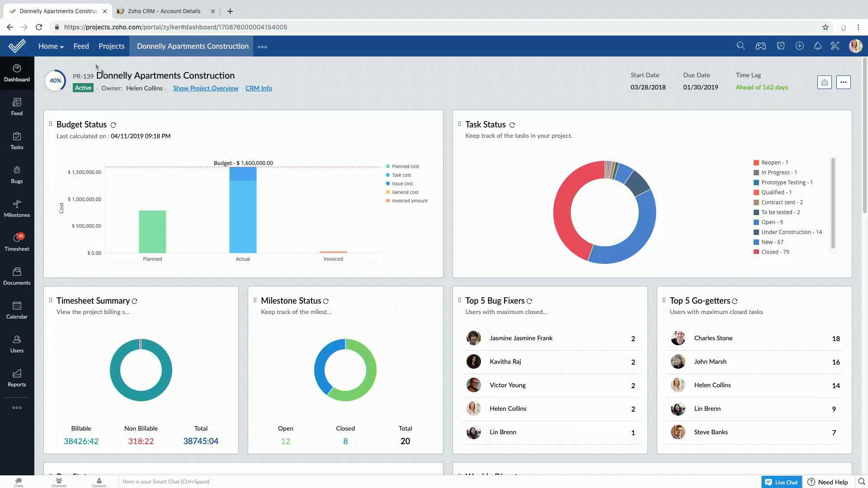
# Open Home and scroll through My Tasks, timesheet, calendar and Global Reports widgets
pyautogui.click(48, 46)
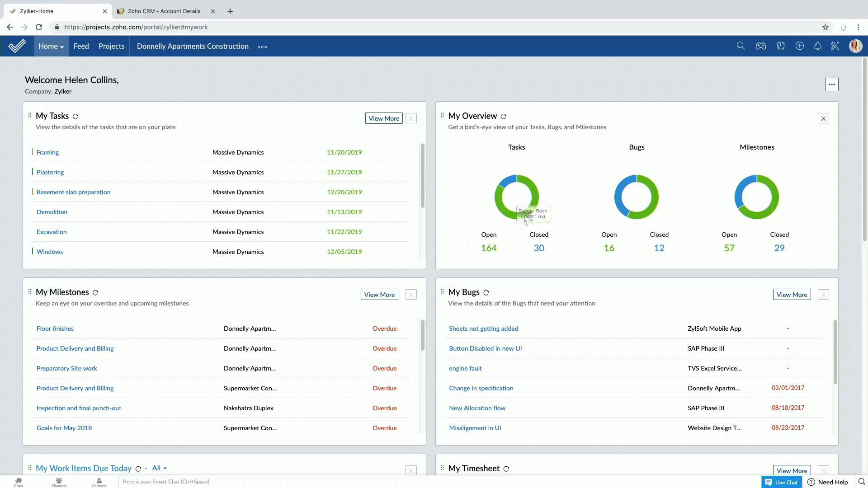
pyautogui.scroll(-3)
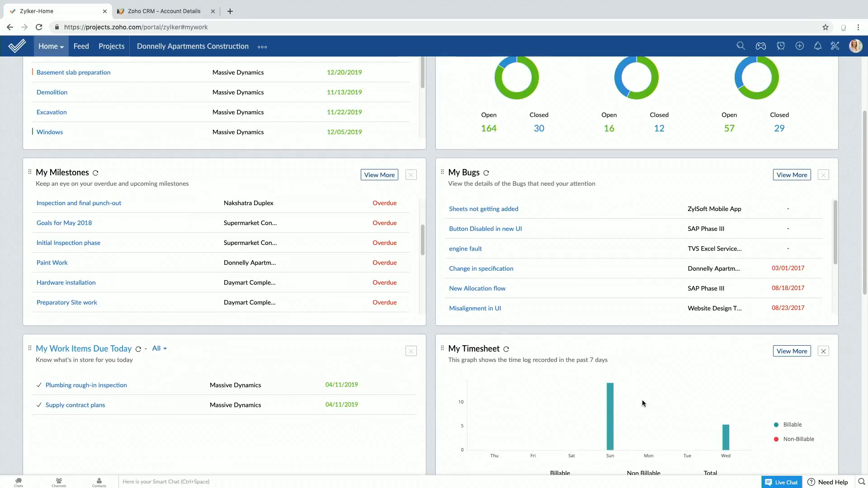
pyautogui.scroll(-3)
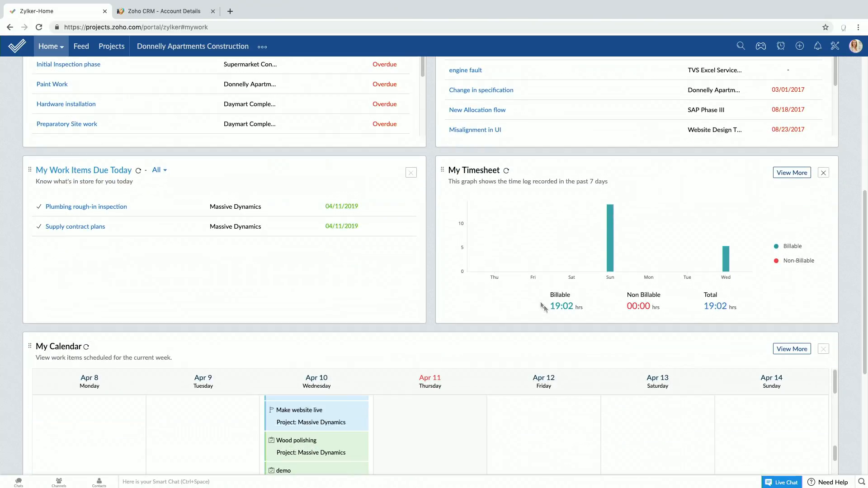
pyautogui.scroll(-3)
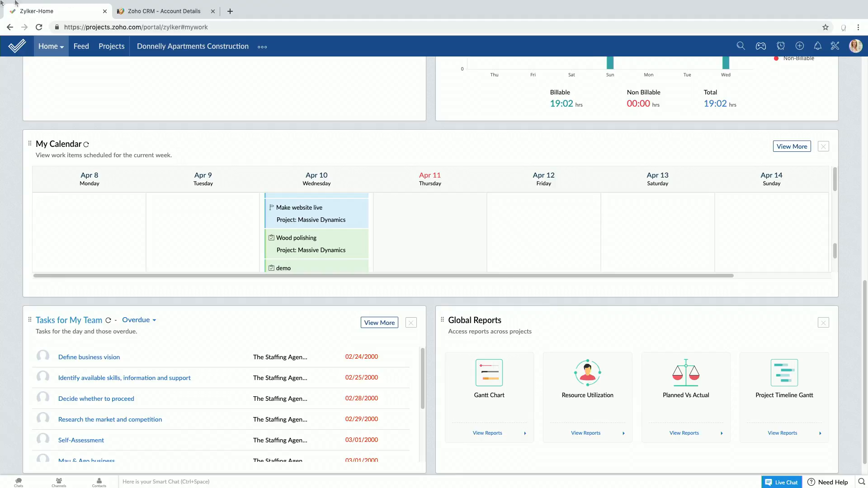
pyautogui.moveTo(82, 51)
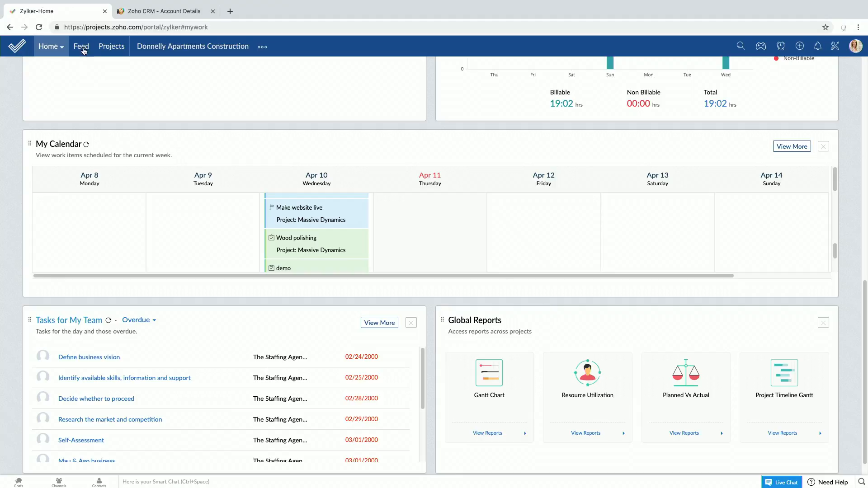
# Open the portal Feed and scroll through status changes, invoices and approved timesheets
pyautogui.click(80, 46)
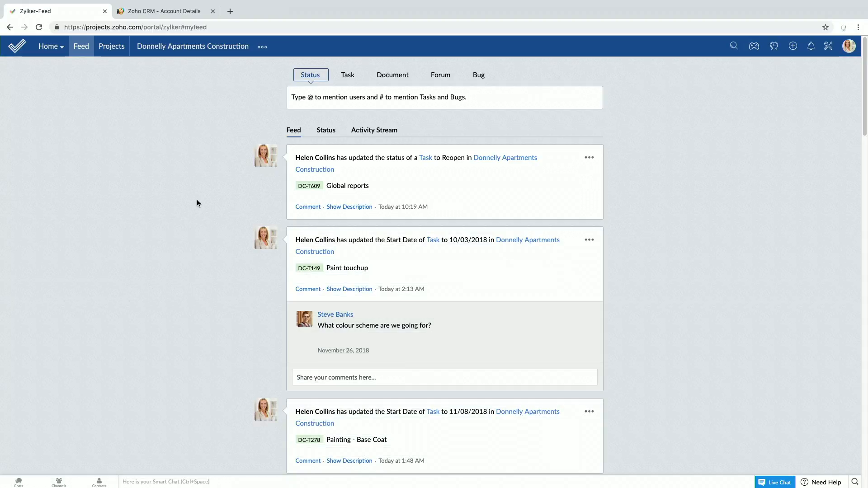
pyautogui.scroll(-3)
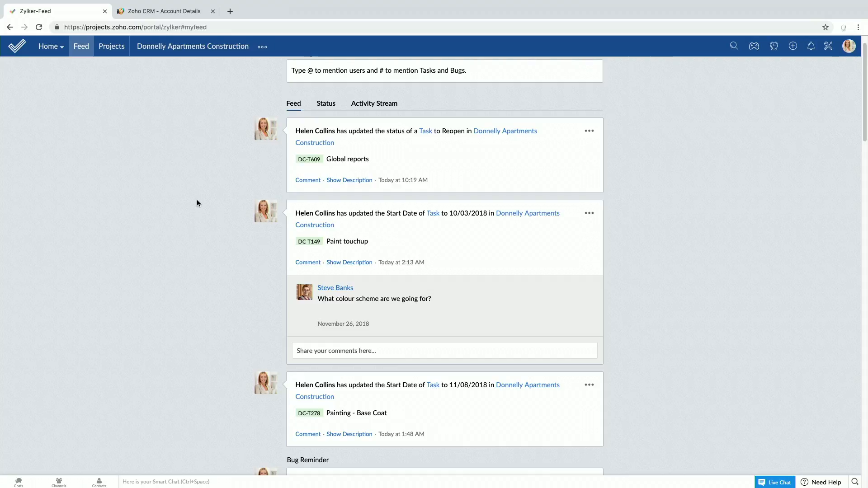
pyautogui.scroll(-3)
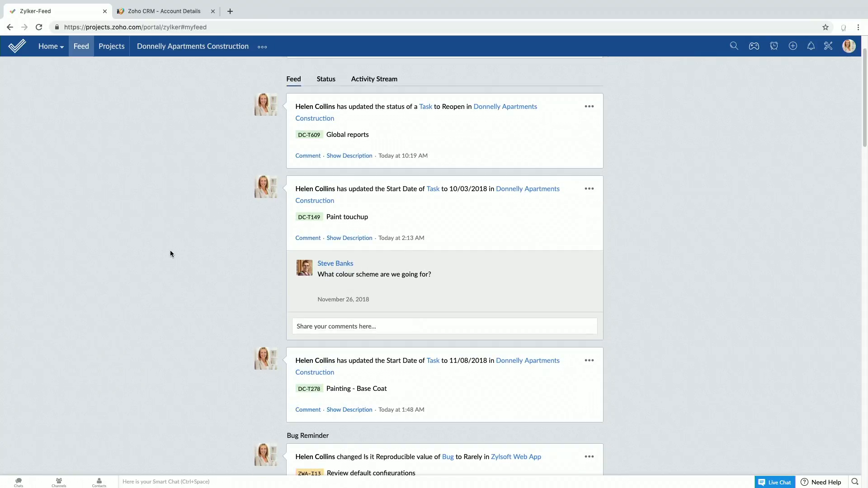
pyautogui.scroll(-3)
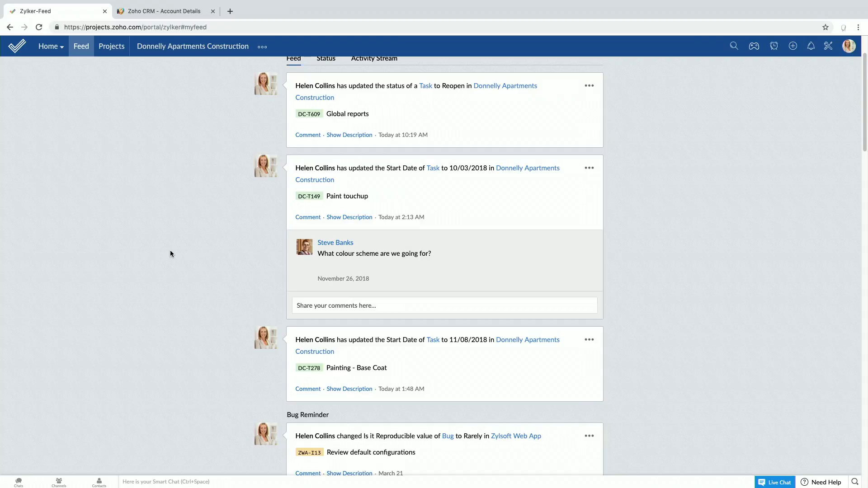
pyautogui.scroll(-3)
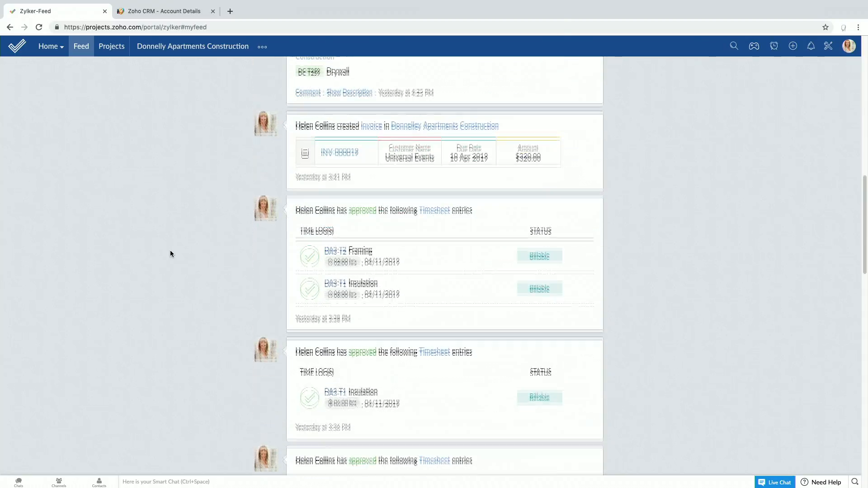
pyautogui.scroll(-3)
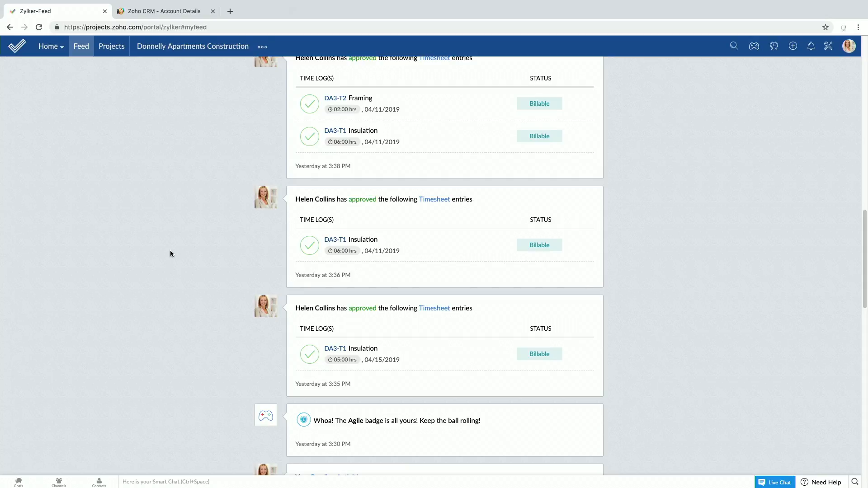
pyautogui.moveTo(119, 50)
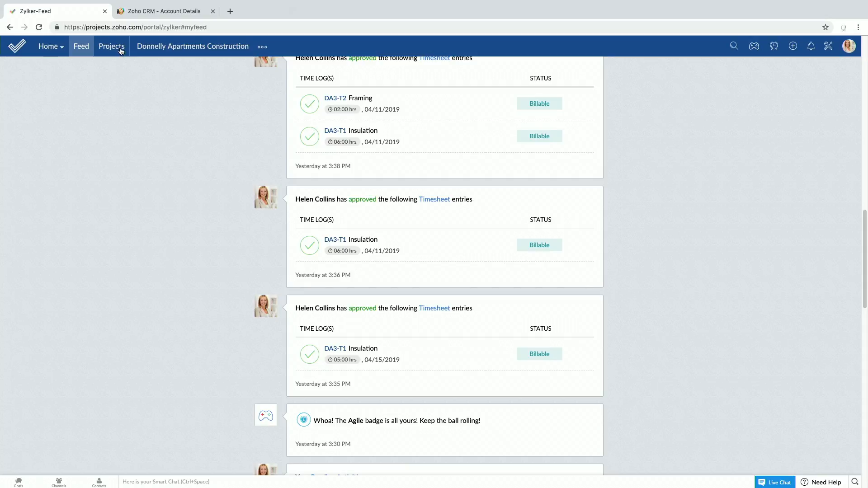
# Show all projects grouped by client, starting with Bridgestone Corp
pyautogui.click(112, 46)
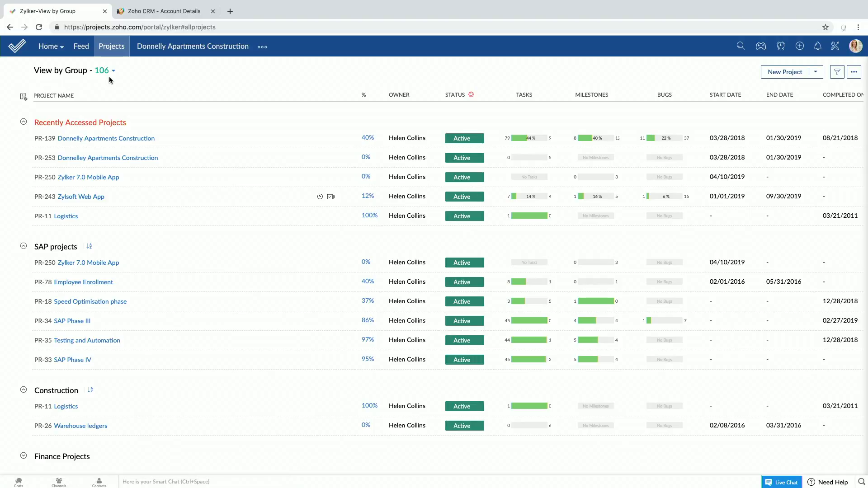
pyautogui.click(102, 71)
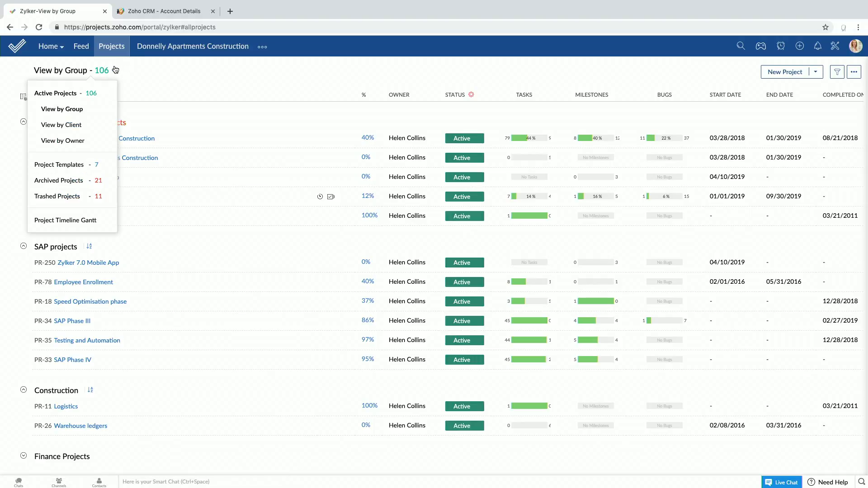
pyautogui.moveTo(61, 125)
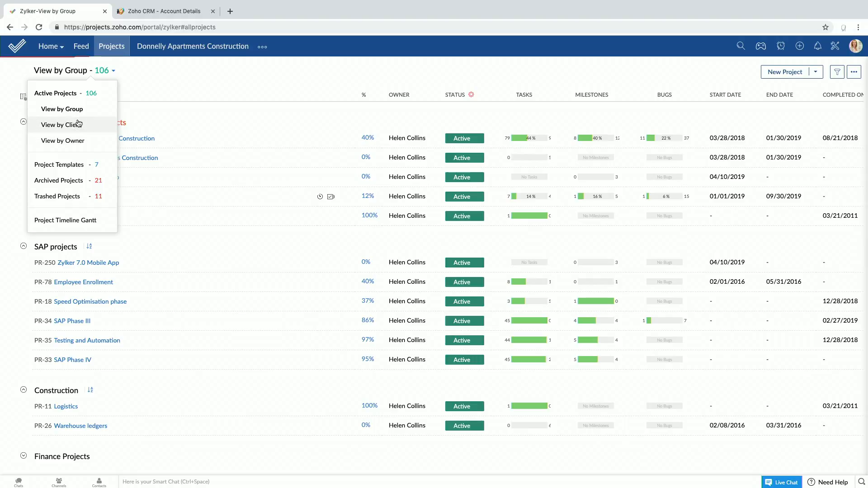
pyautogui.click(61, 125)
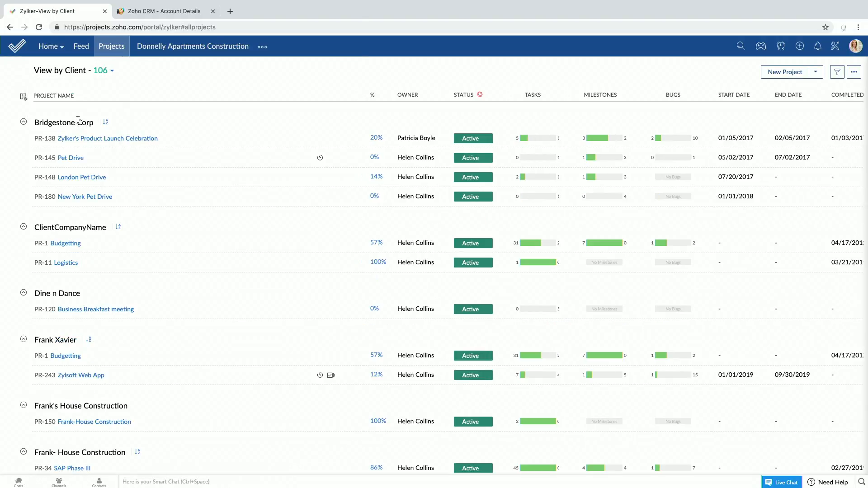
pyautogui.moveTo(78, 122)
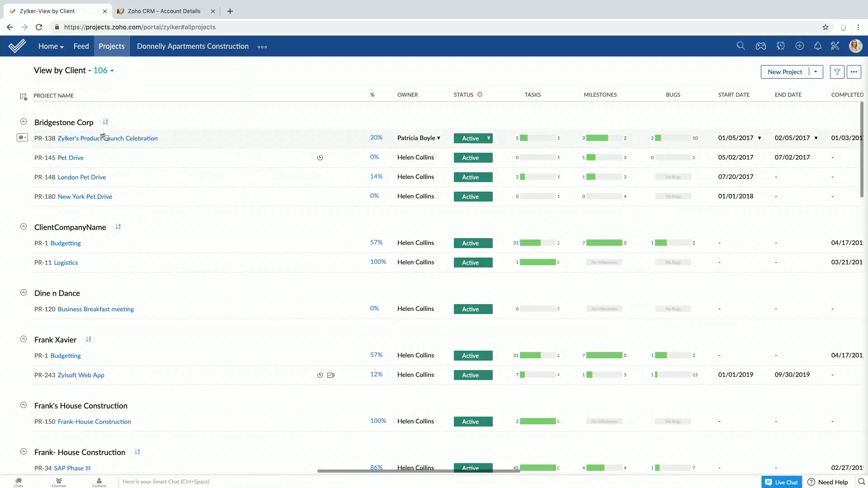
pyautogui.moveTo(128, 145)
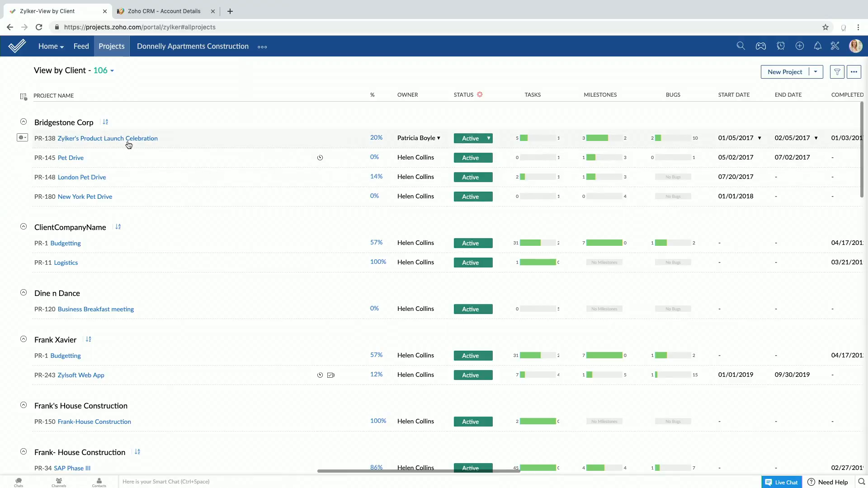
# Open the Zylker's Product Launch Celebration dashboard and review its progress and budget charts
pyautogui.click(107, 138)
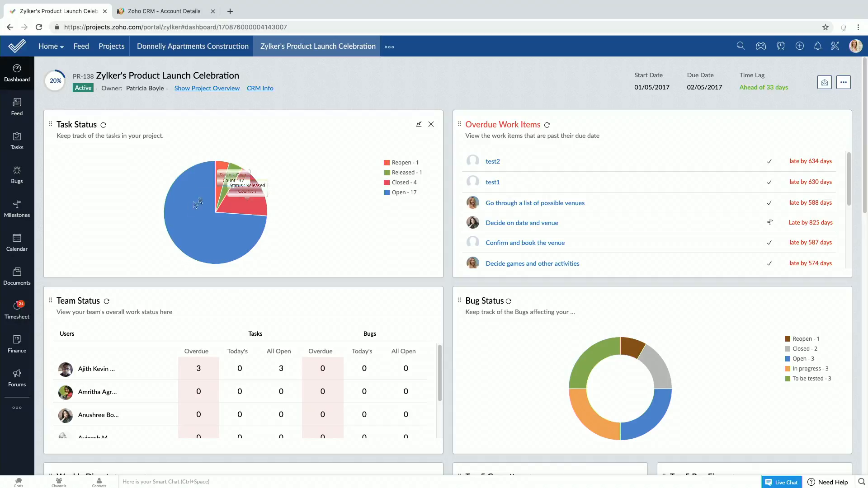
pyautogui.moveTo(184, 217)
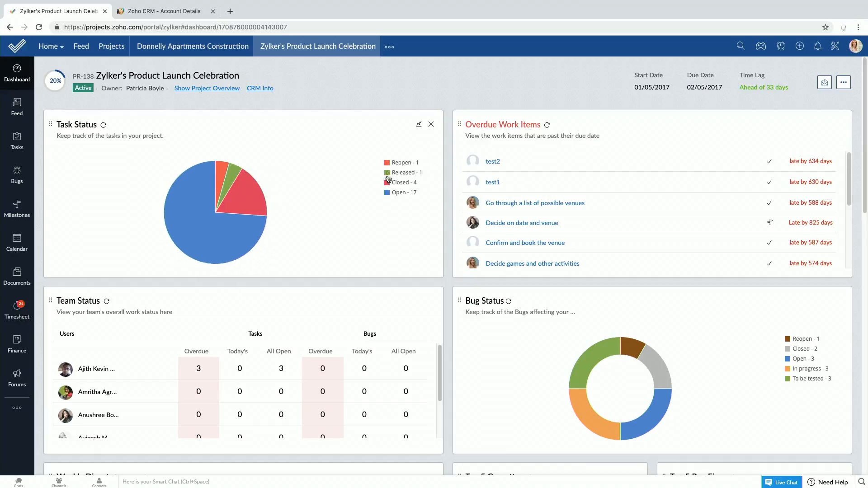
pyautogui.moveTo(367, 208)
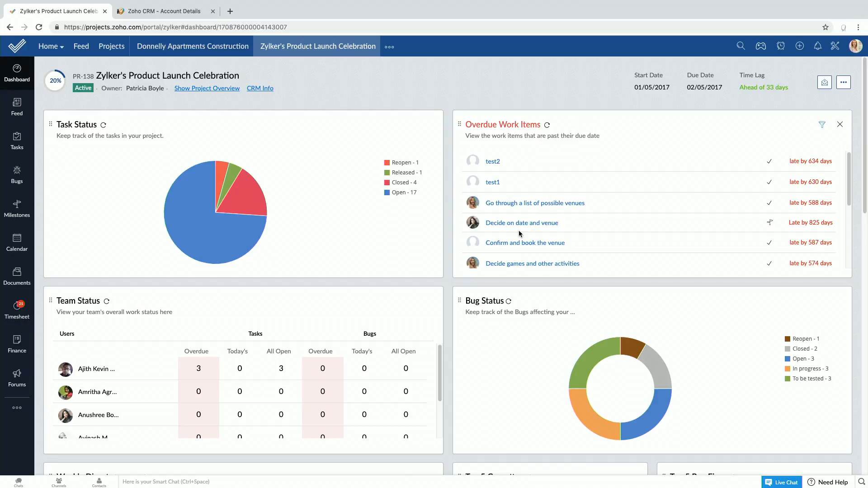
pyautogui.scroll(-3)
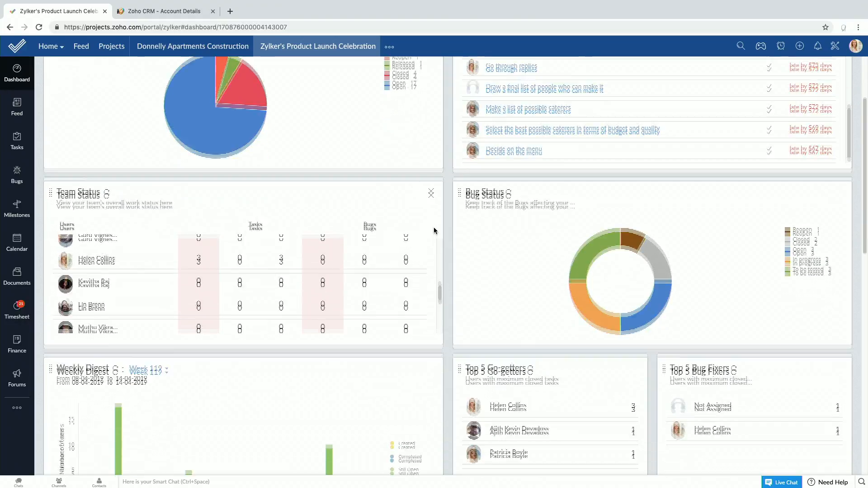
pyautogui.scroll(-3)
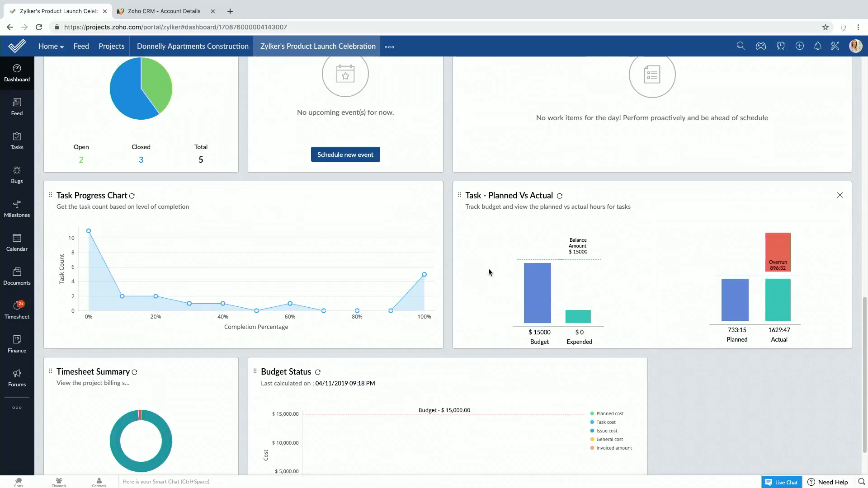
pyautogui.moveTo(451, 246)
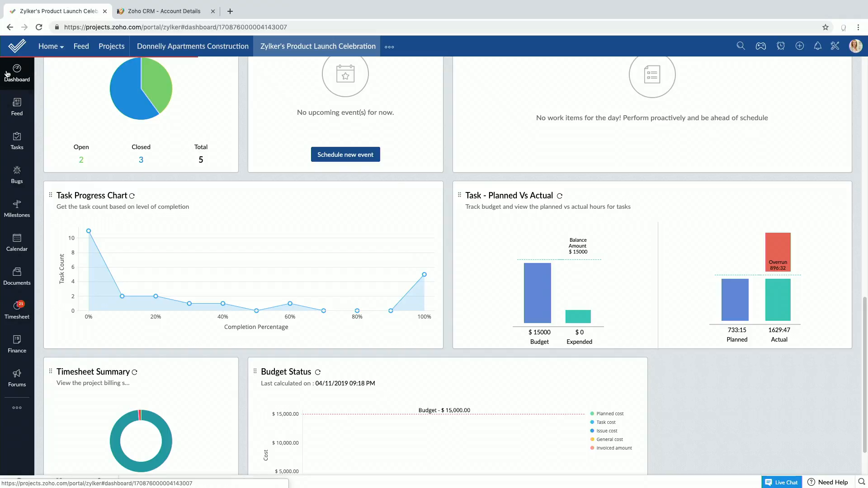
# Open the Zylker's Product Launch Celebration project feed of milestone updates and comments
pyautogui.click(17, 104)
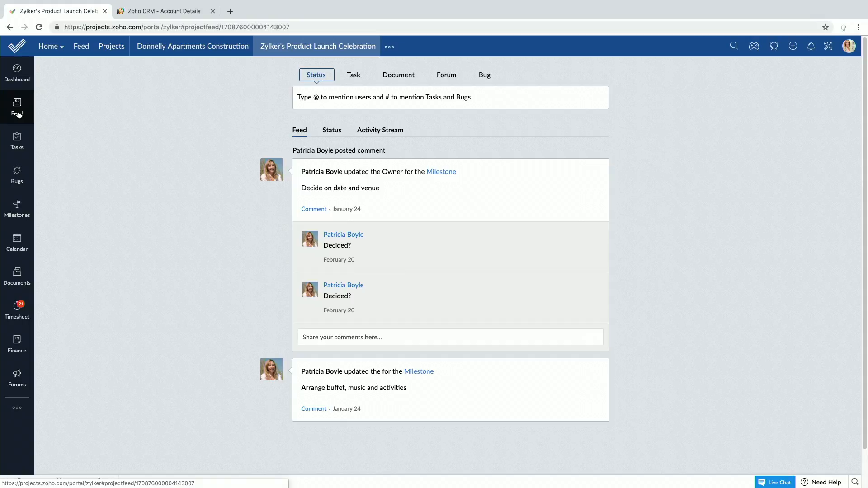
pyautogui.click(17, 72)
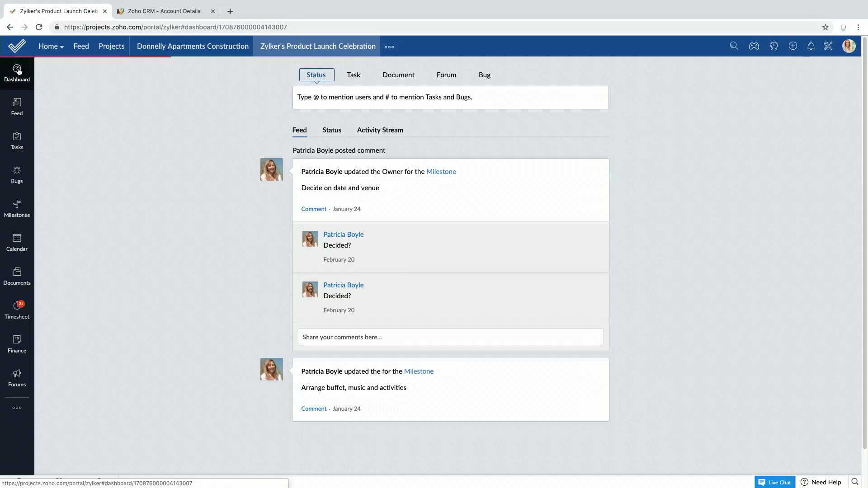
pyautogui.click(17, 71)
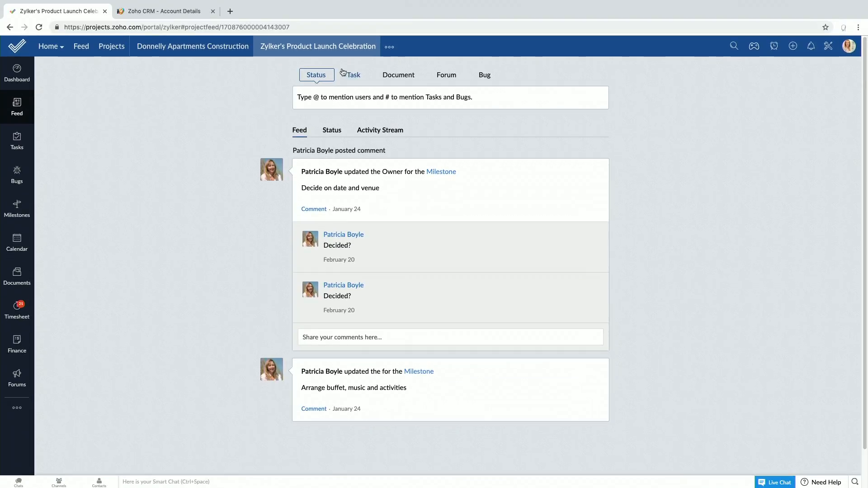
pyautogui.moveTo(355, 75)
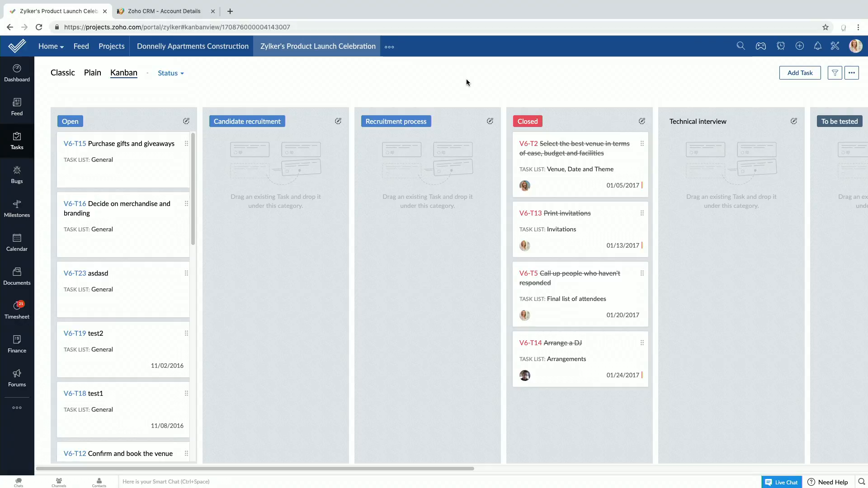
# Scroll the Tasks Kanban board showing V6-T23 asdasd under Candidate recruitment
pyautogui.scroll(-3)
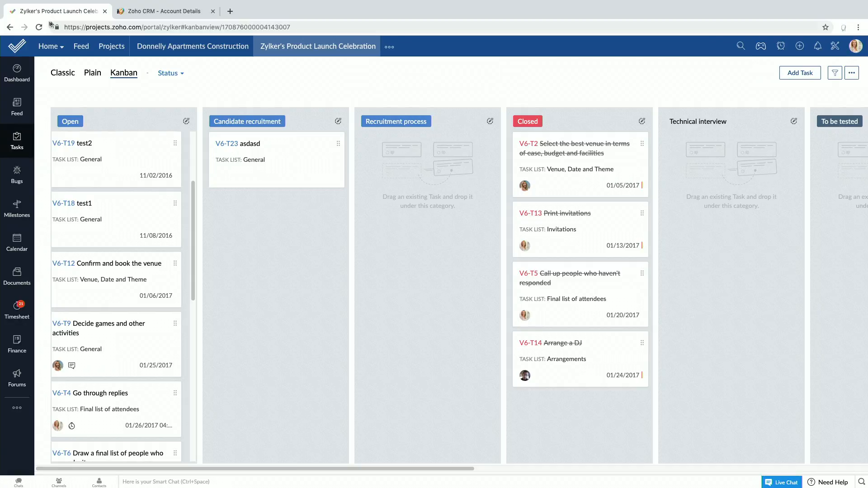
# Switch tasks to the Classic table and open V6-T15 Purchase gifts and giveaways
pyautogui.click(54, 73)
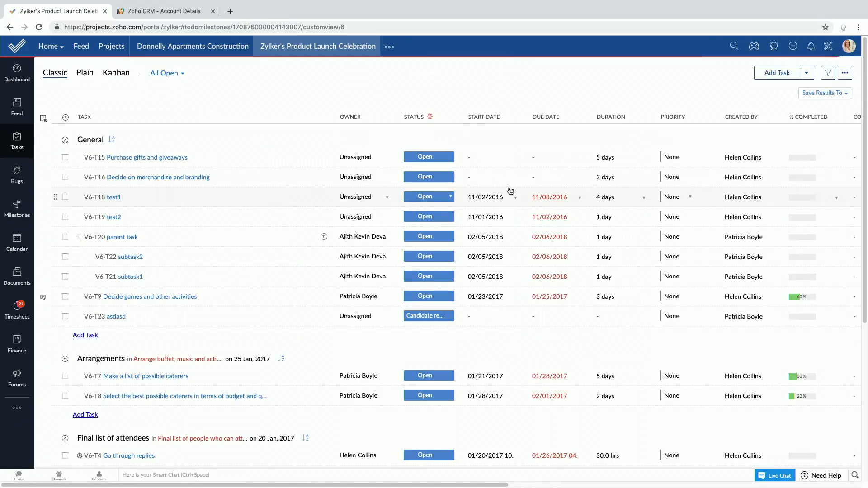
pyautogui.moveTo(280, 116)
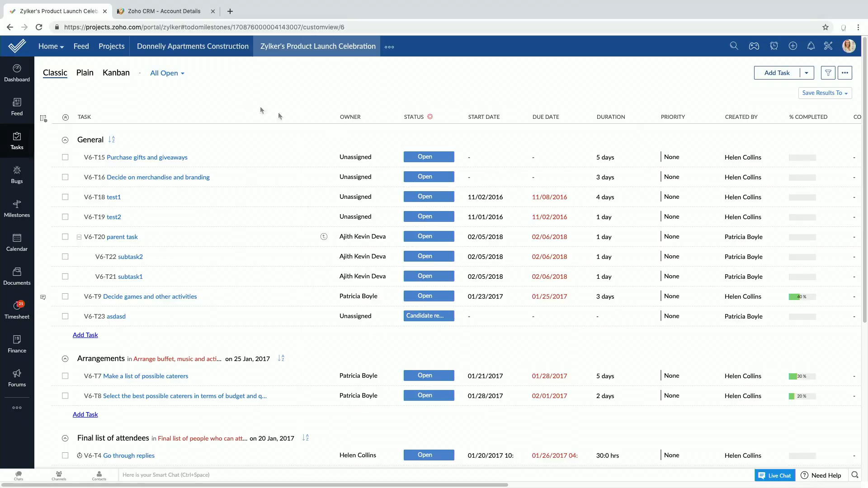
pyautogui.scroll(-3)
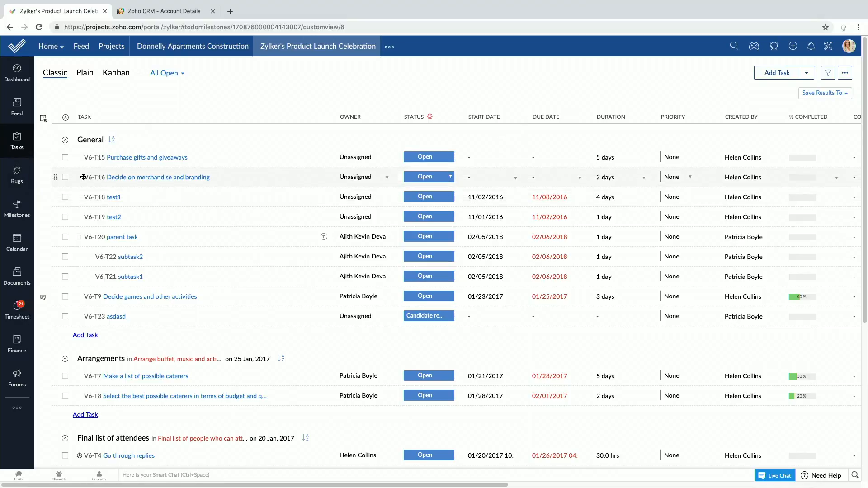
pyautogui.moveTo(17, 174)
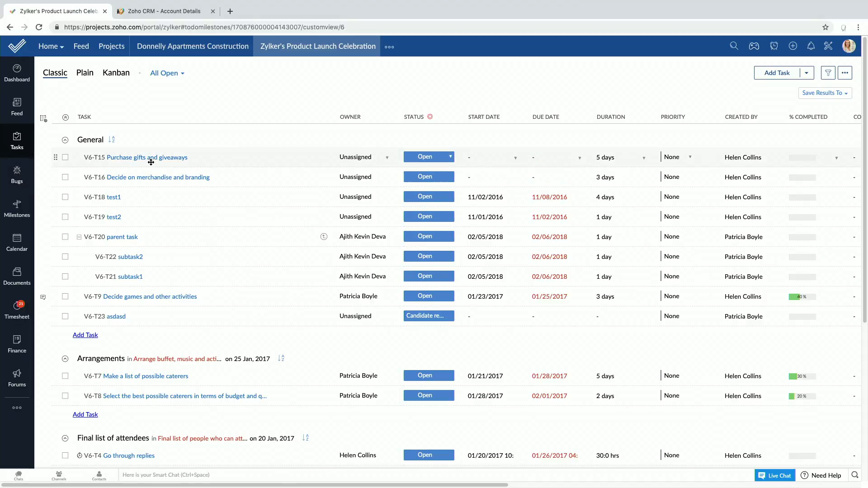
pyautogui.moveTo(164, 164)
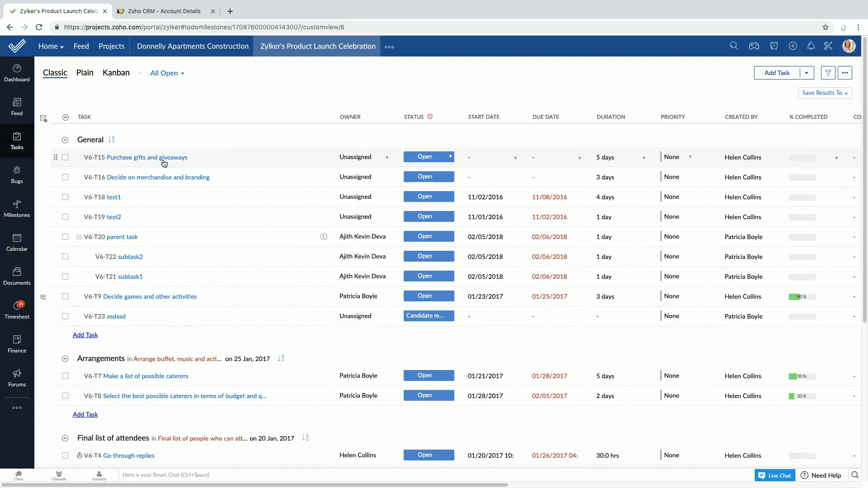
pyautogui.click(147, 158)
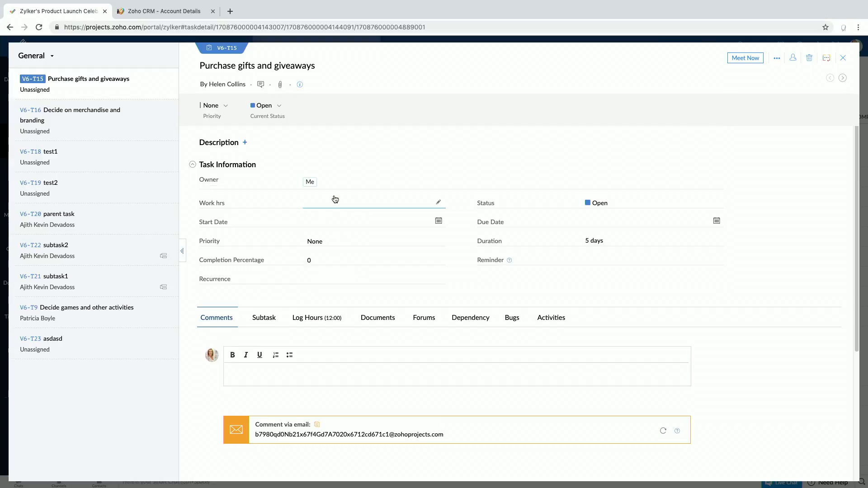
pyautogui.click(310, 182)
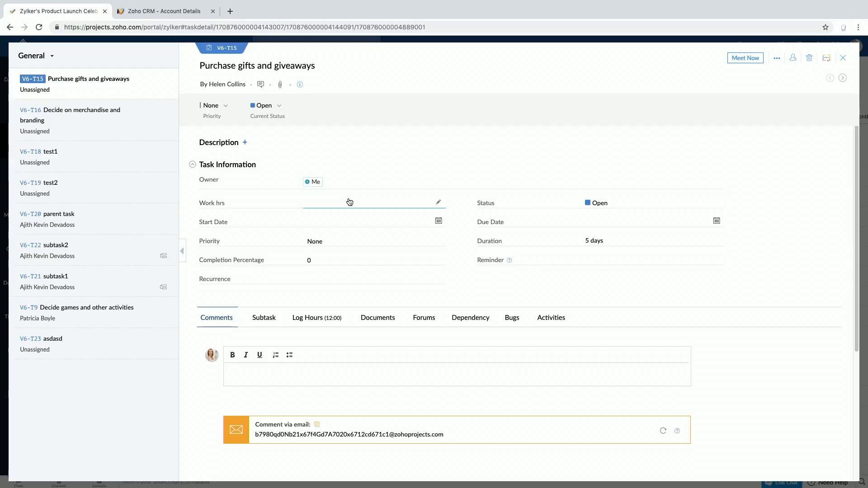
pyautogui.click(350, 202)
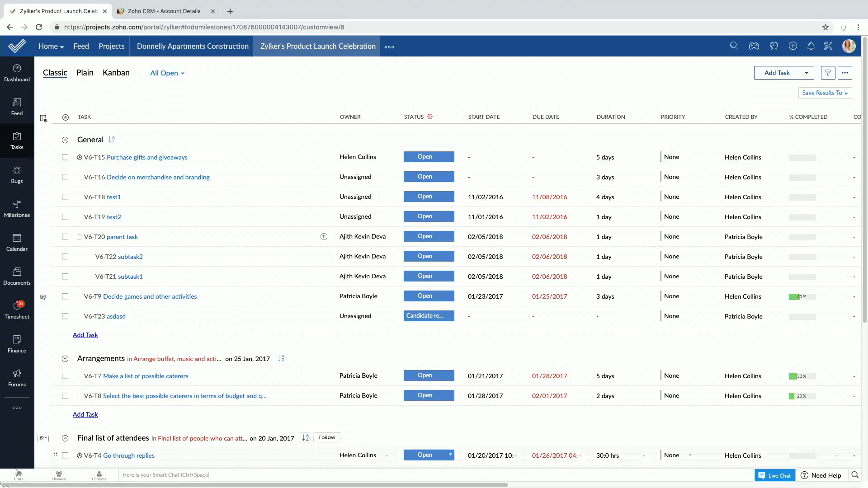
# Open project Reports and review the Milestone Gantt chart with task dates
pyautogui.click(17, 408)
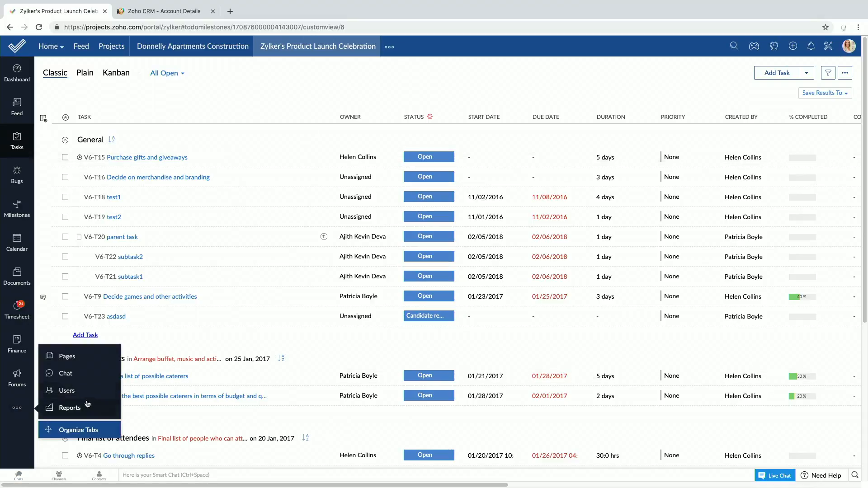
pyautogui.click(70, 407)
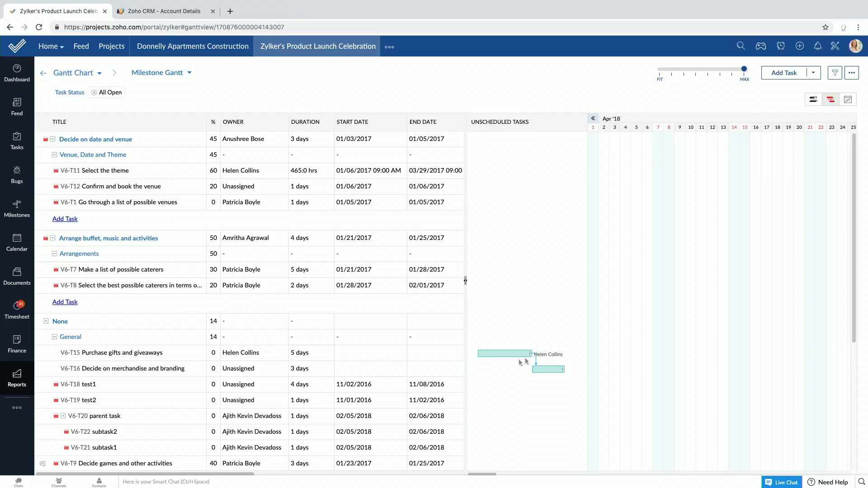
pyautogui.scroll(-3)
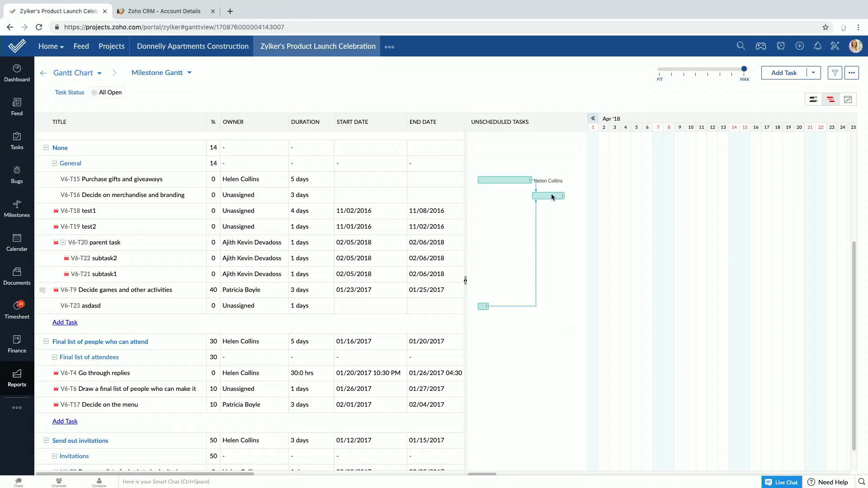
pyautogui.moveTo(477, 141)
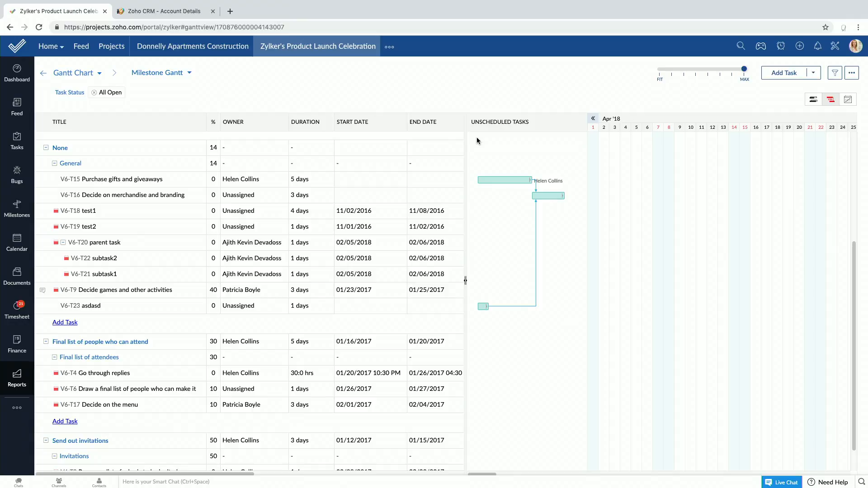
pyautogui.moveTo(77, 421)
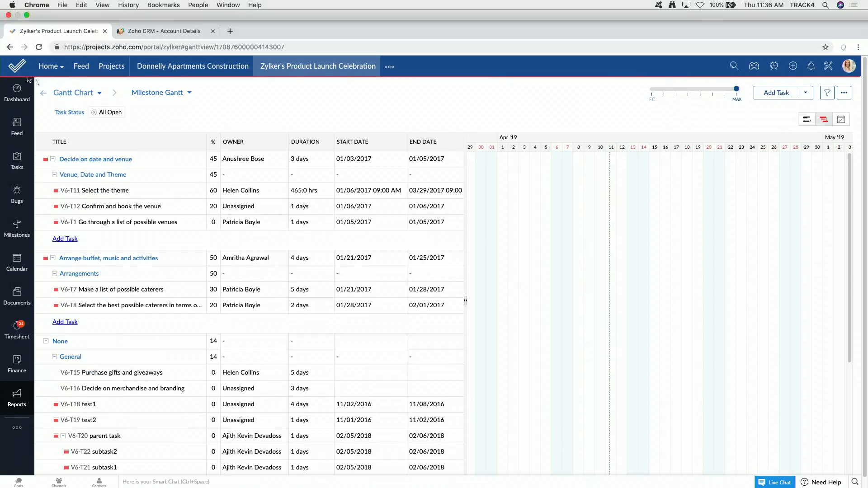
# View the Planned Vs Actual hours report, then open the portal Setup page
pyautogui.click(17, 398)
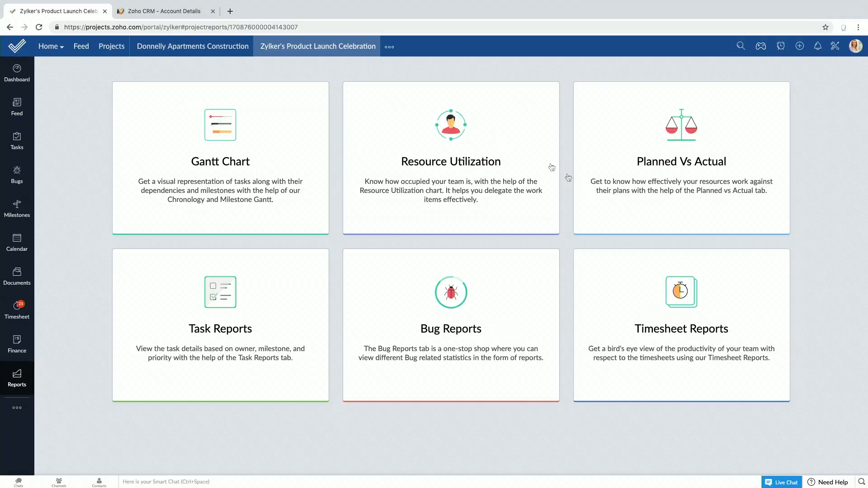
pyautogui.click(682, 161)
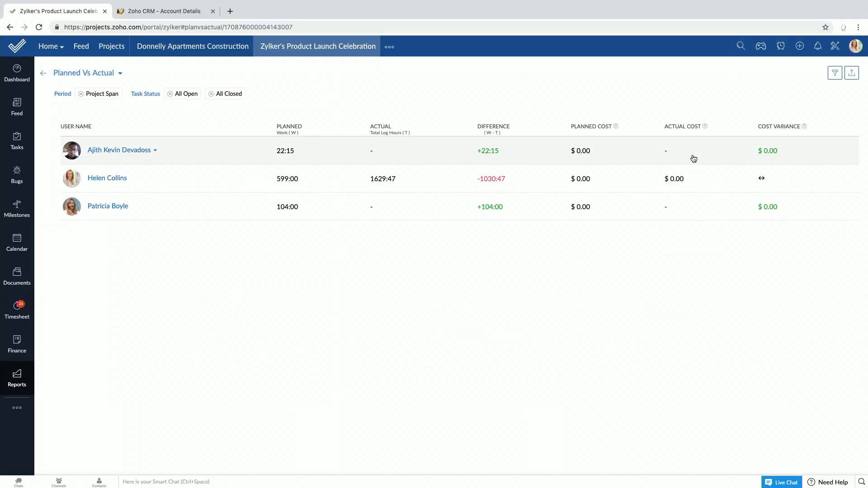
pyautogui.click(835, 46)
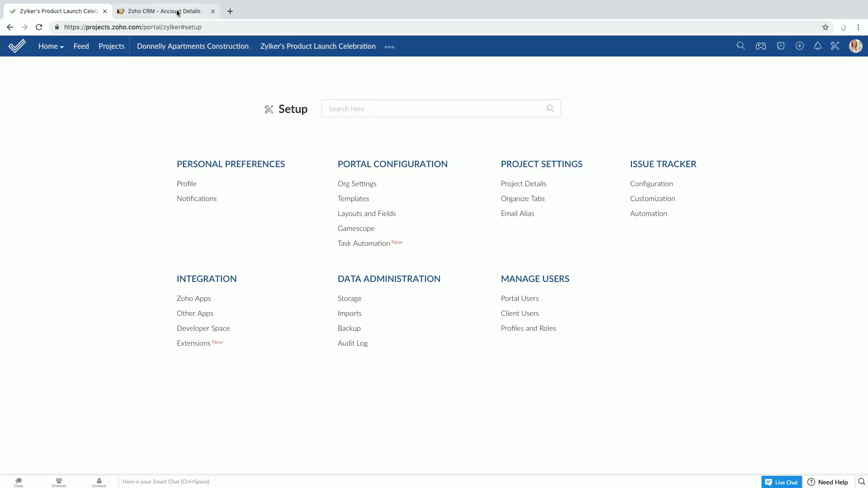
# Open the Frank- House Construction account and scroll to its linked Donnelly Apartments Construction project
pyautogui.click(163, 11)
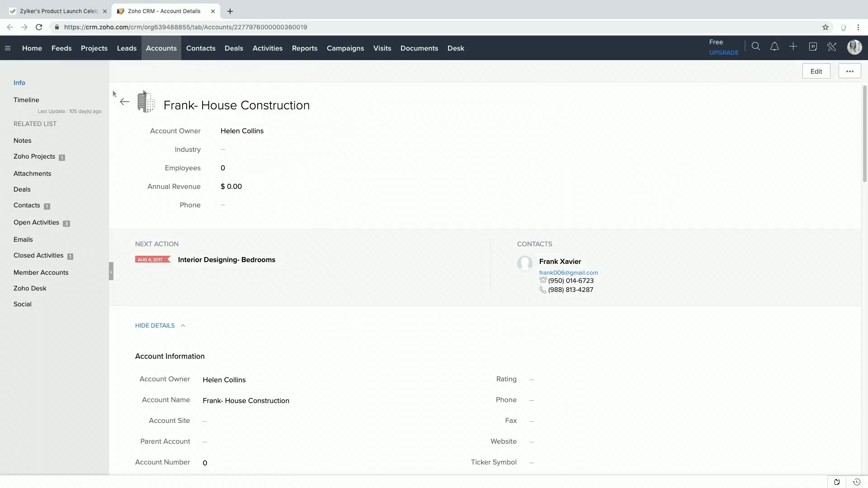
pyautogui.moveTo(421, 223)
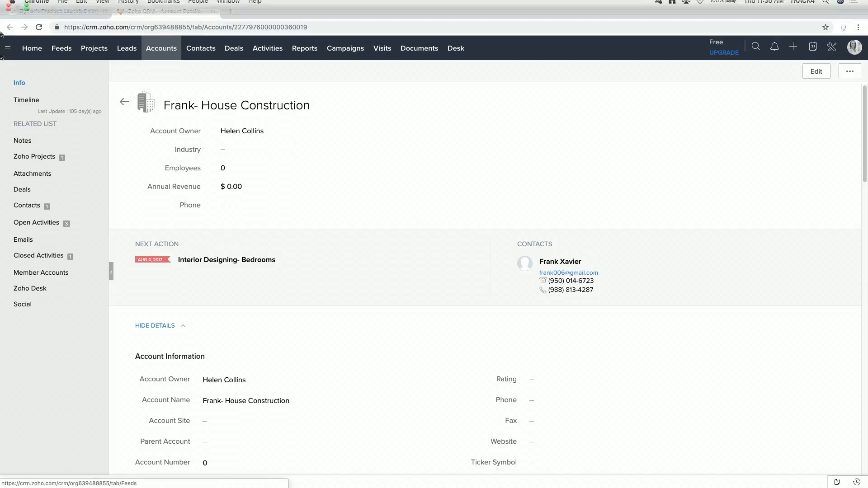
pyautogui.click(34, 156)
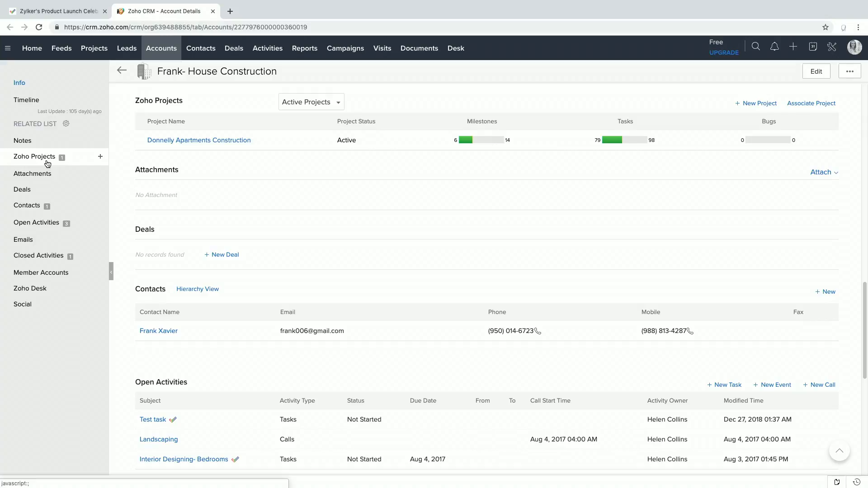
pyautogui.click(59, 11)
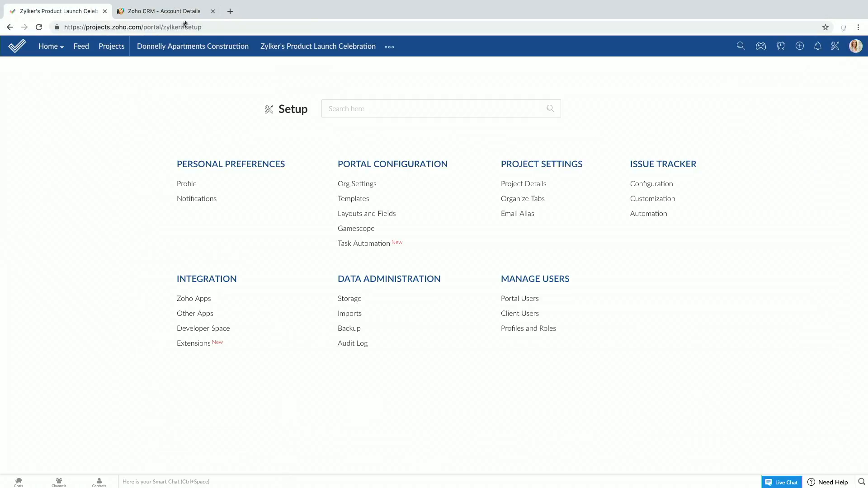
pyautogui.click(163, 11)
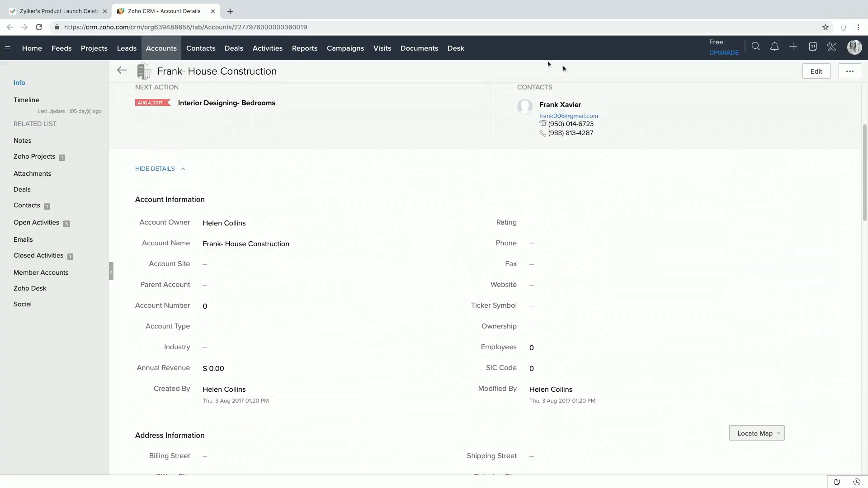
pyautogui.scroll(-3)
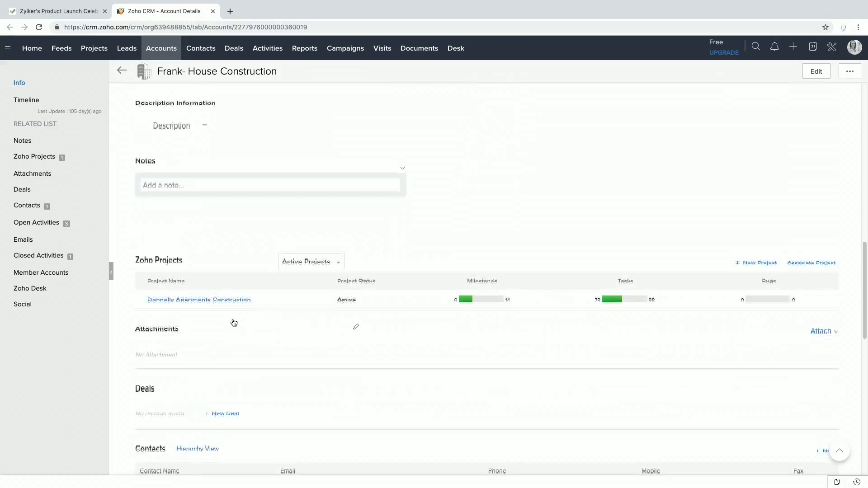
pyautogui.scroll(-3)
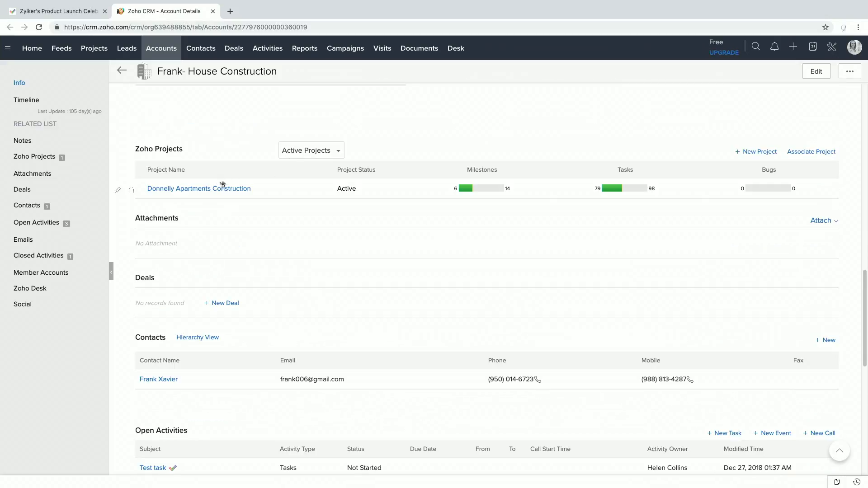
pyautogui.moveTo(203, 191)
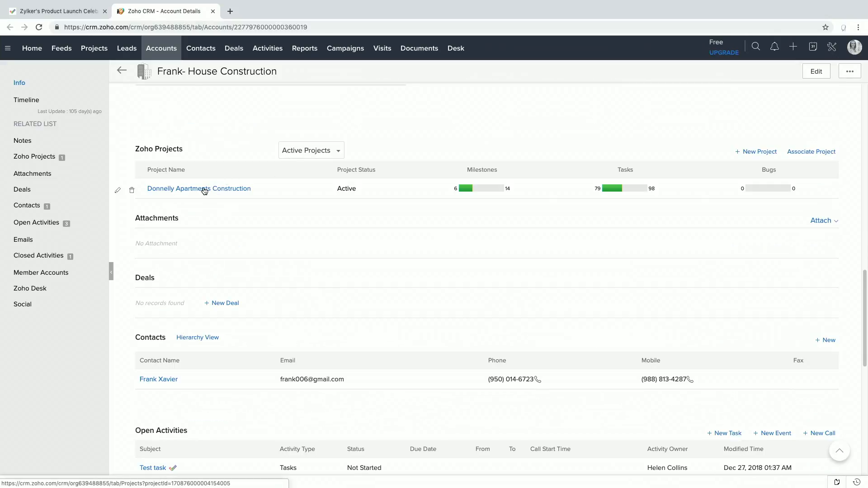
# View the Donnelly project dashboard and CRM Leads list, then return to Zoho Projects
pyautogui.click(199, 189)
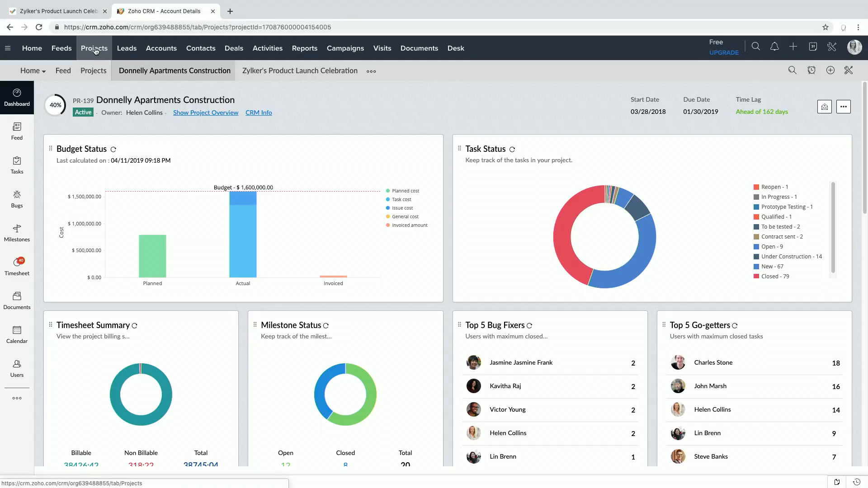
pyautogui.click(127, 49)
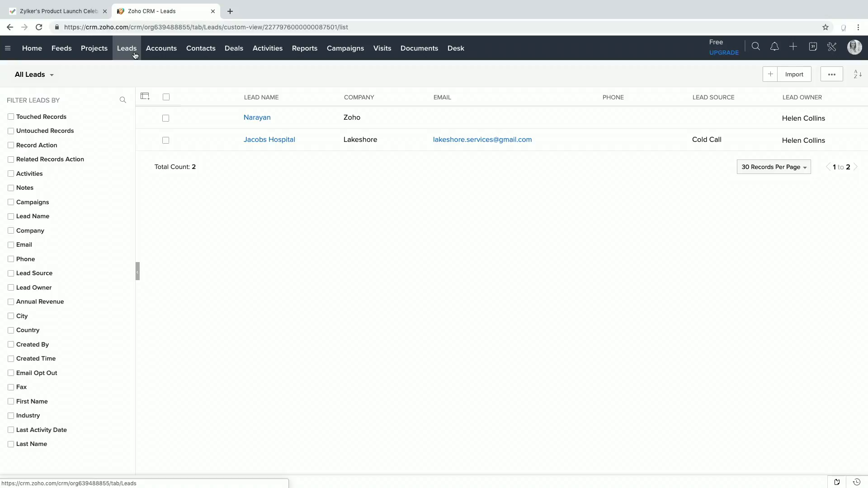
pyautogui.click(54, 11)
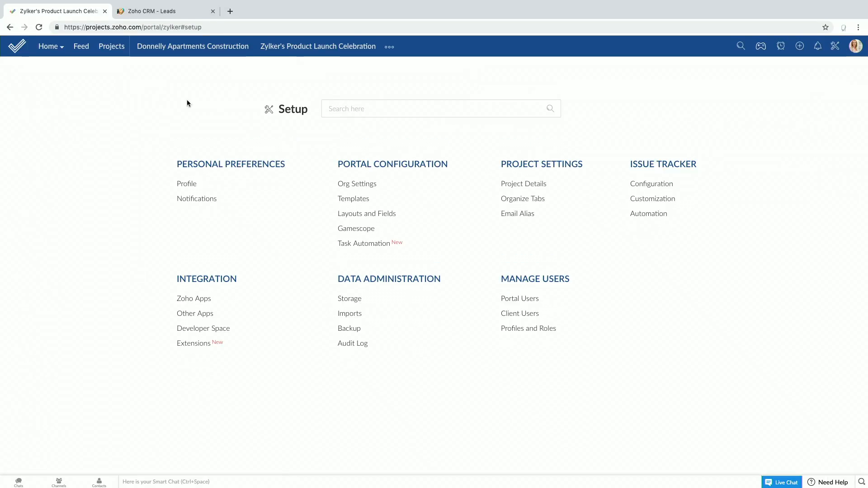
# Open Donnelly Apartments Construction, check milestones, then view the timesheet with 05:02 billable hours
pyautogui.click(192, 46)
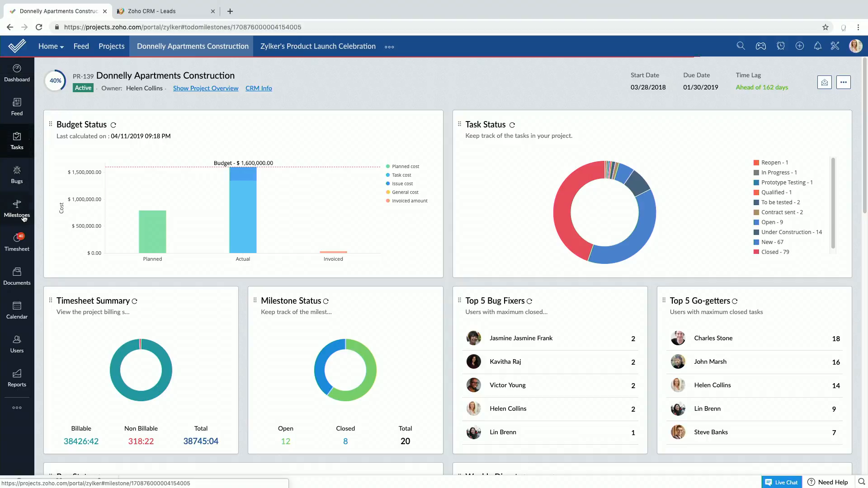
pyautogui.click(16, 208)
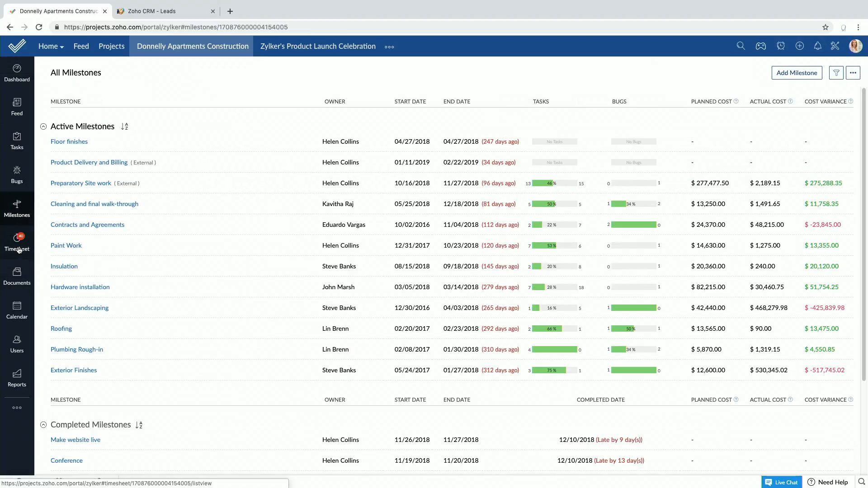
pyautogui.click(17, 243)
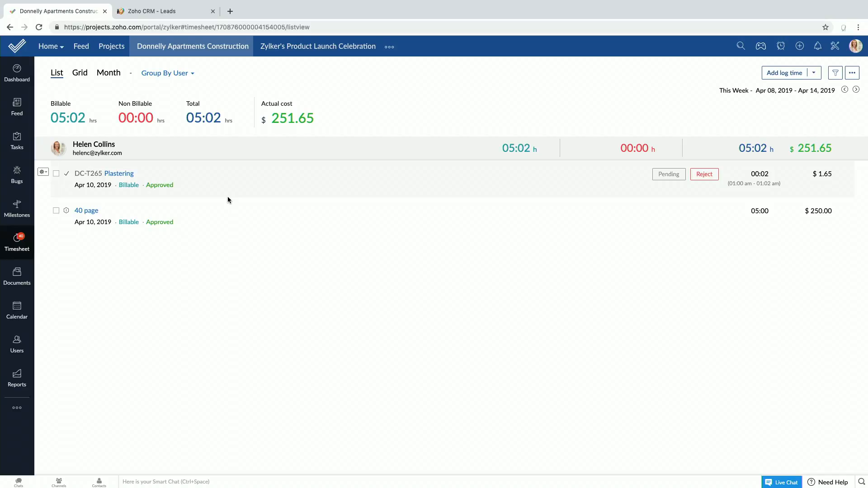
pyautogui.click(17, 275)
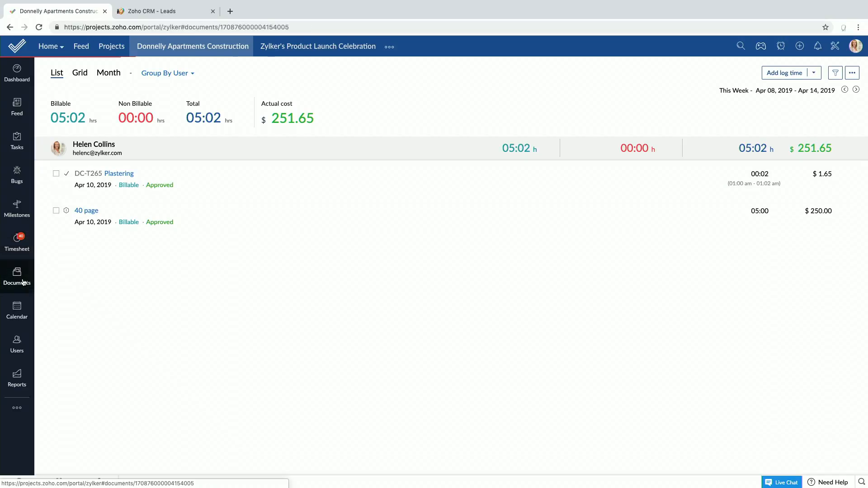
# Browse the project's documents, then list its 33 users with roles and rates
pyautogui.click(17, 273)
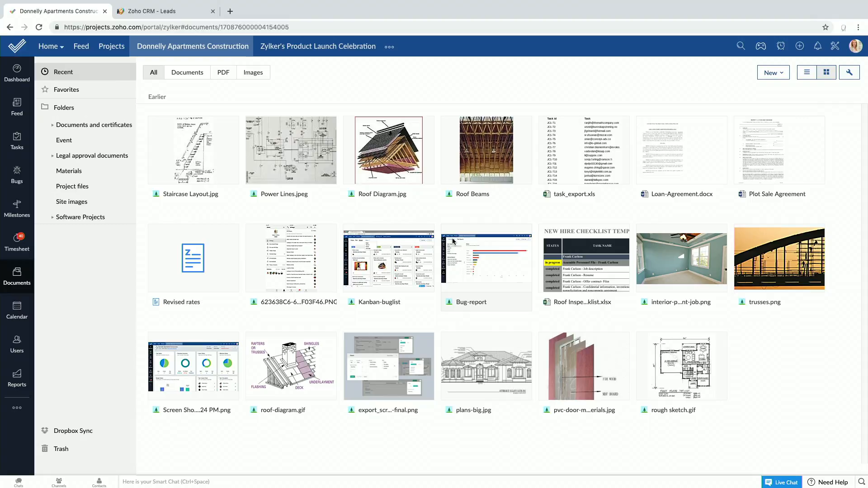
pyautogui.moveTo(53, 347)
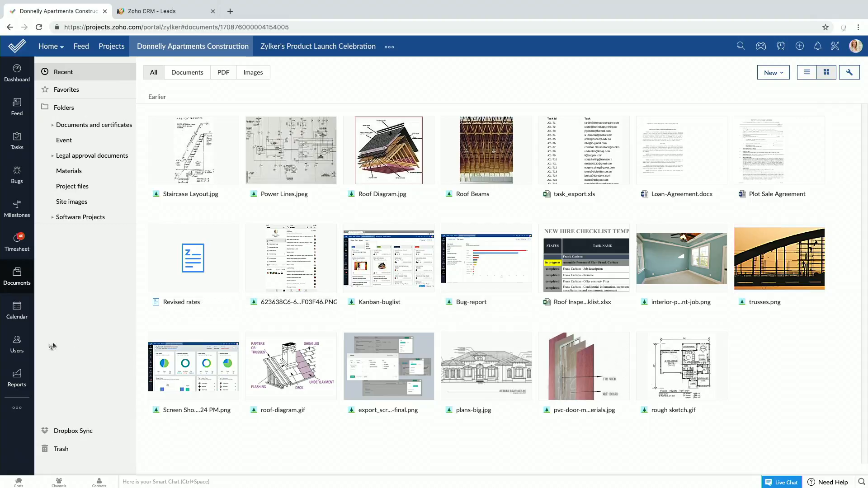
pyautogui.click(17, 345)
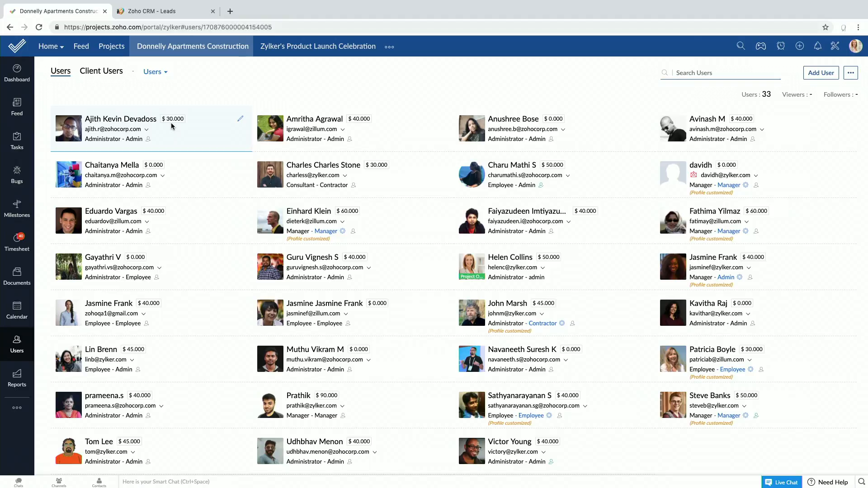
# Show client users by company and reveal the Finance, Pages, Forums and Chat modules
pyautogui.click(100, 71)
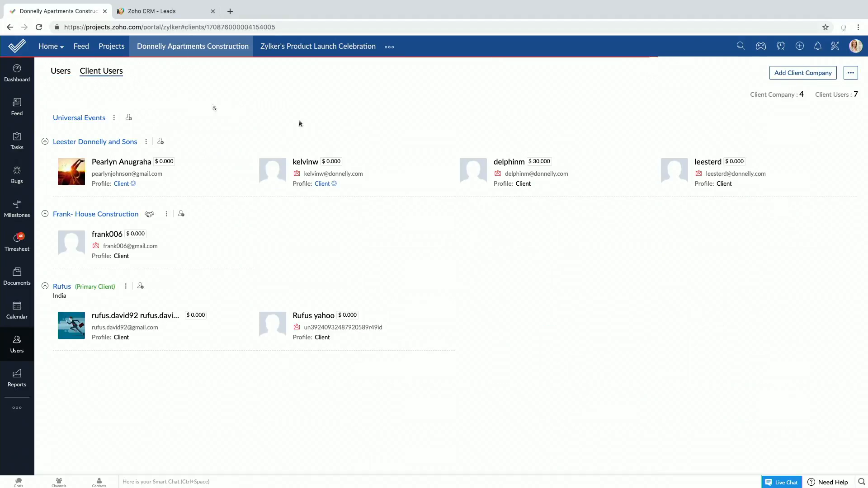
pyautogui.moveTo(407, 202)
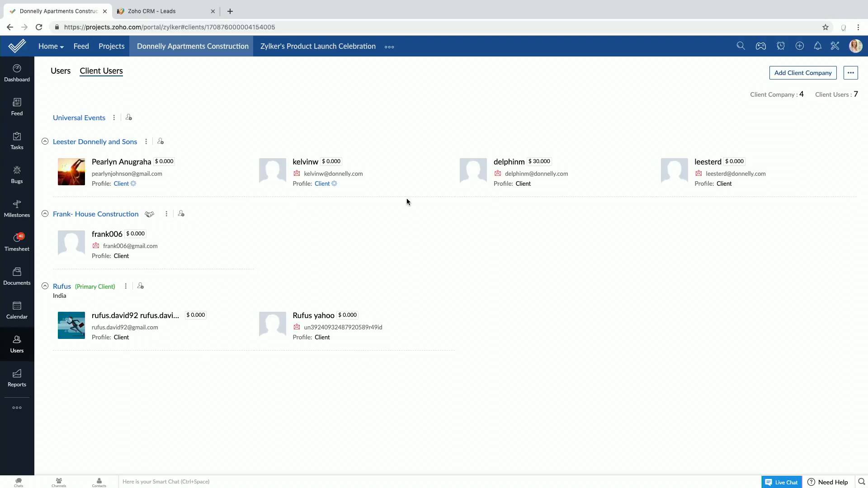
pyautogui.click(17, 407)
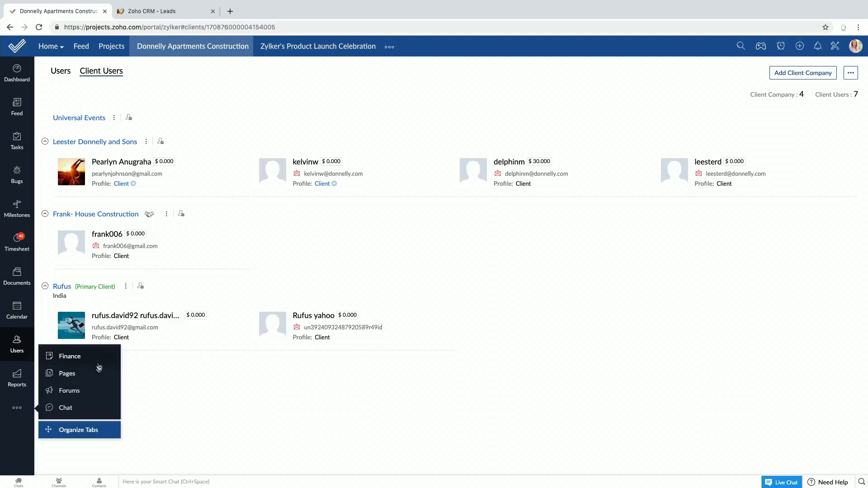
pyautogui.moveTo(92, 397)
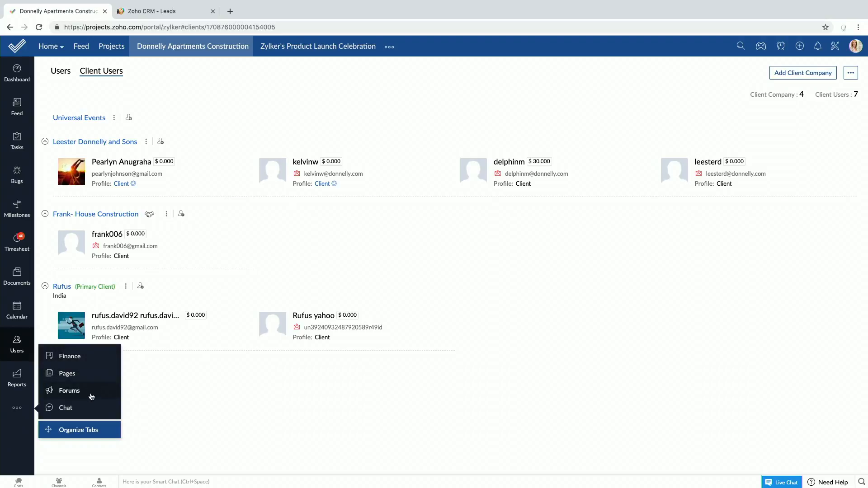
# View the project's brainstorming group chat with 40 participants, then move to Calendar
pyautogui.click(65, 408)
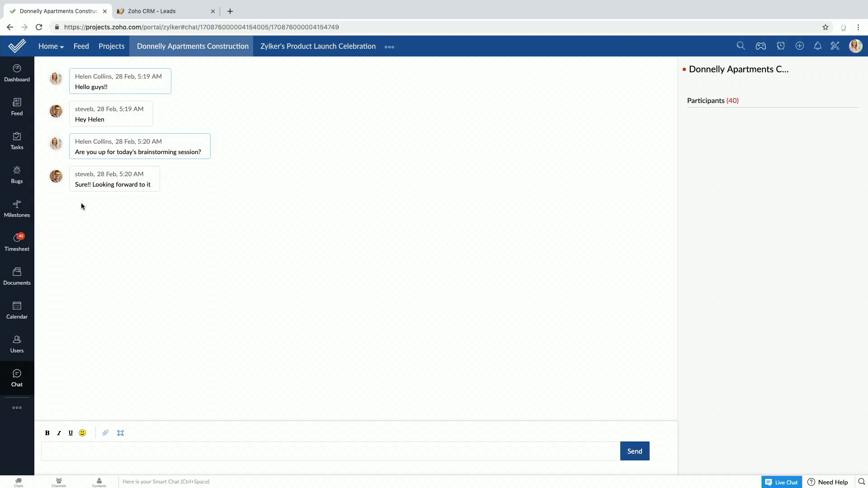
pyautogui.click(16, 309)
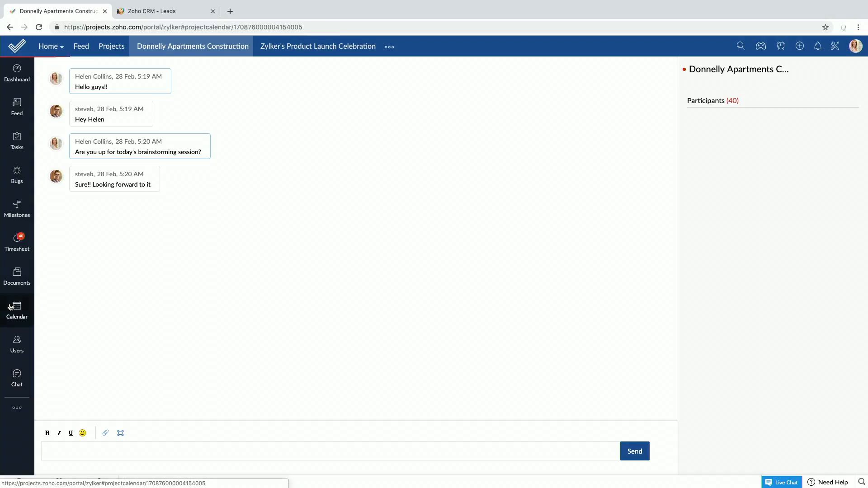
pyautogui.click(17, 310)
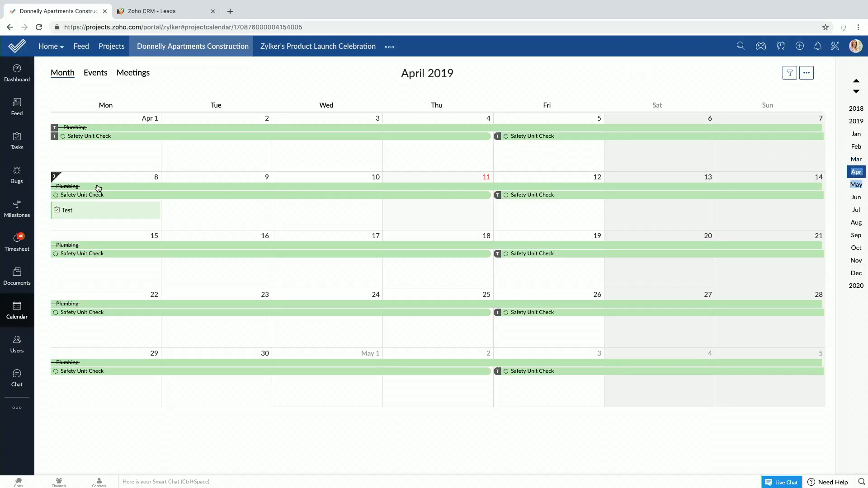
pyautogui.click(852, 46)
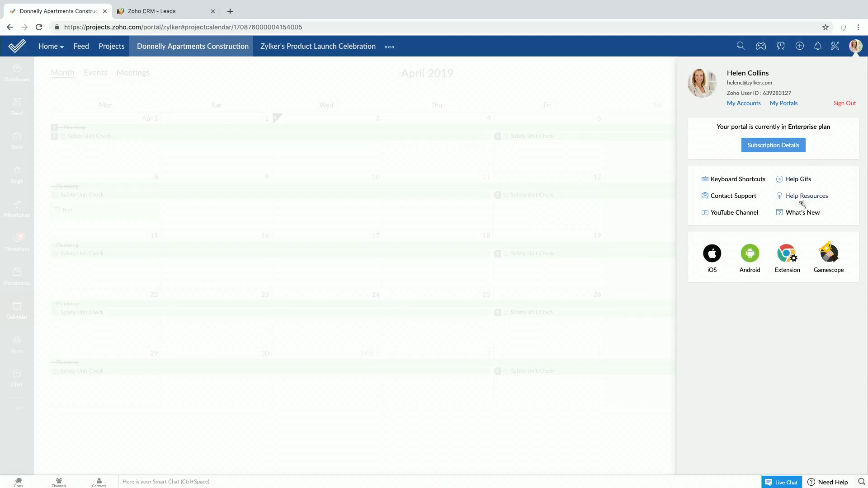
pyautogui.moveTo(802, 183)
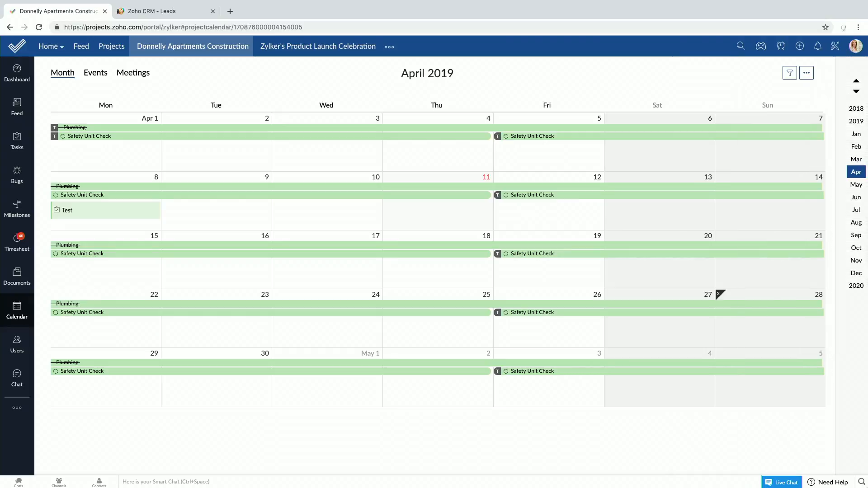
# Open the Learning Center from the floating help button
pyautogui.click(823, 457)
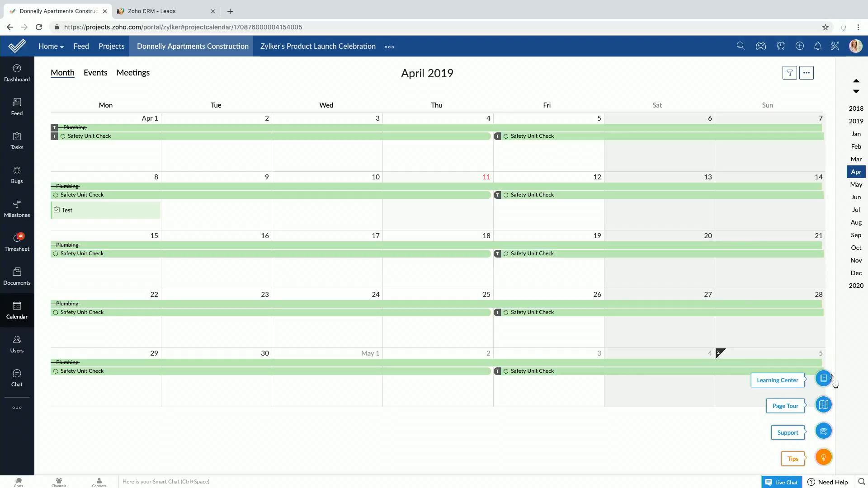
pyautogui.click(823, 378)
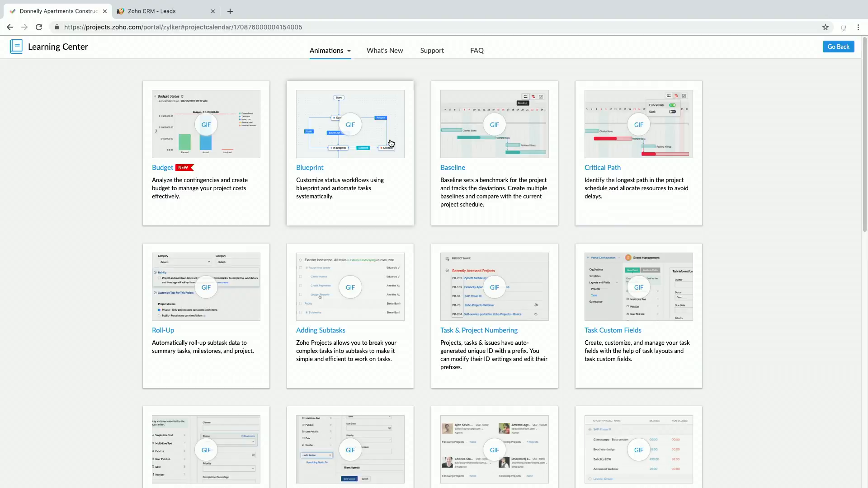
# Try the Blueprint guide demo with In progress, Publish and On hold states, then switch to CRM Leads
pyautogui.click(351, 123)
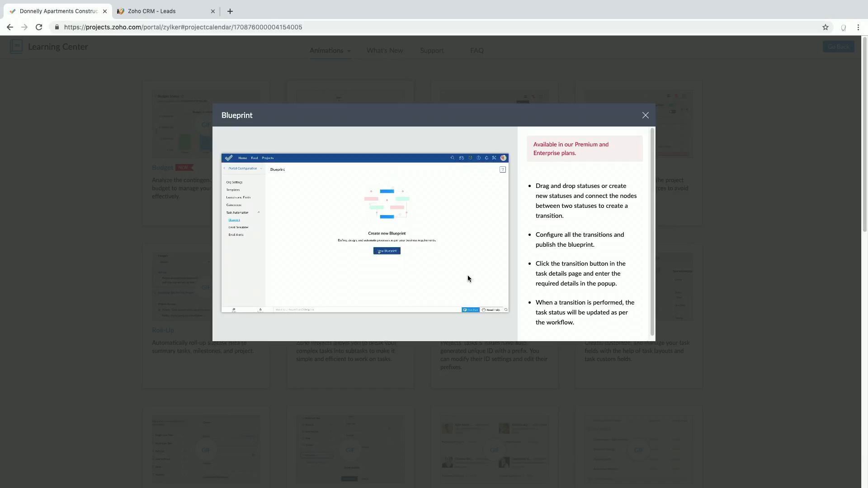
pyautogui.click(387, 251)
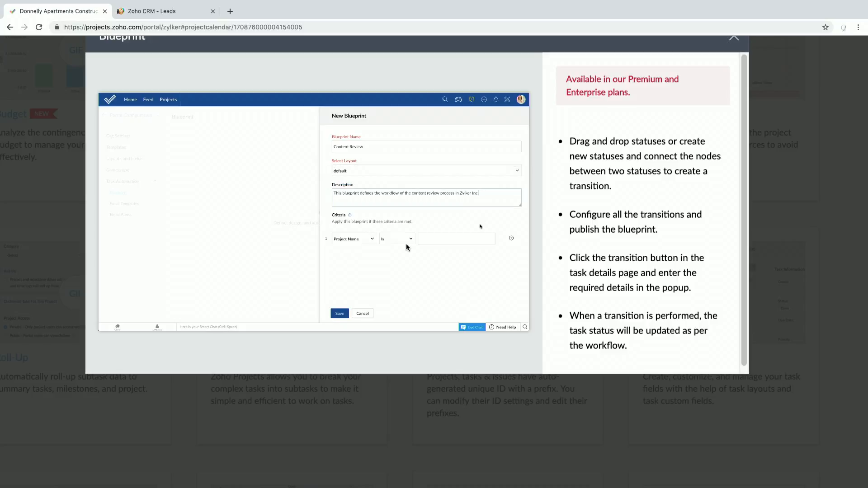
pyautogui.click(456, 239)
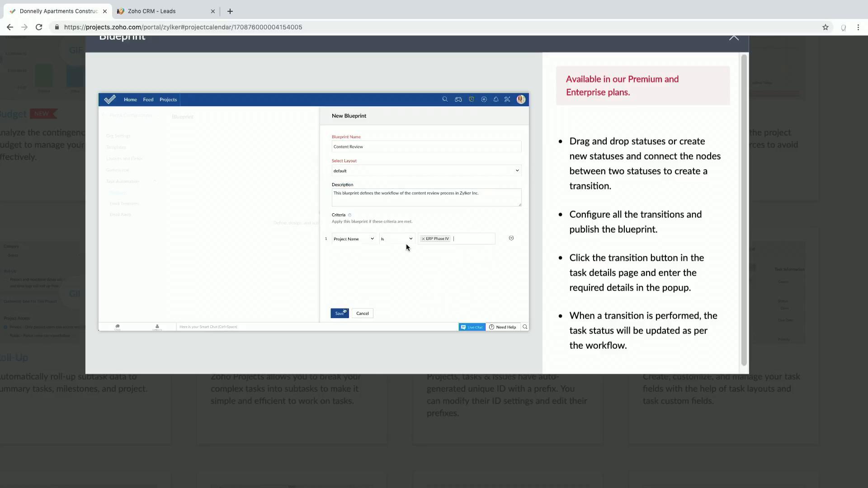
pyautogui.click(339, 313)
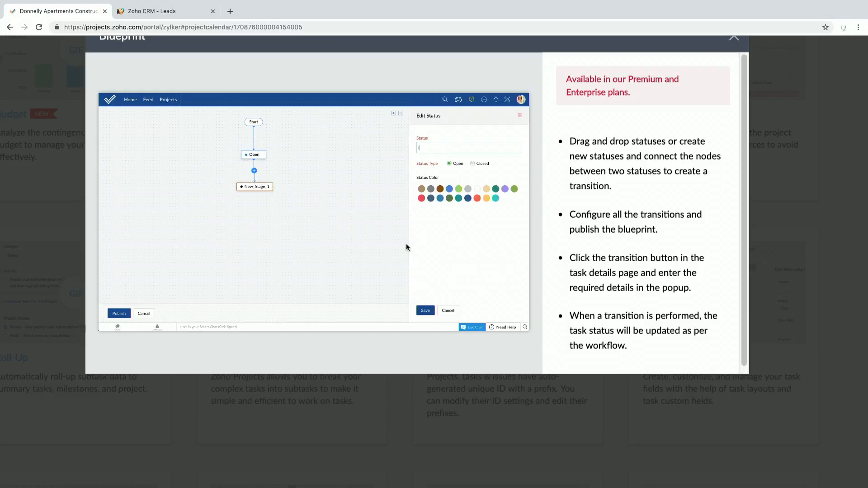
pyautogui.write('n progress')
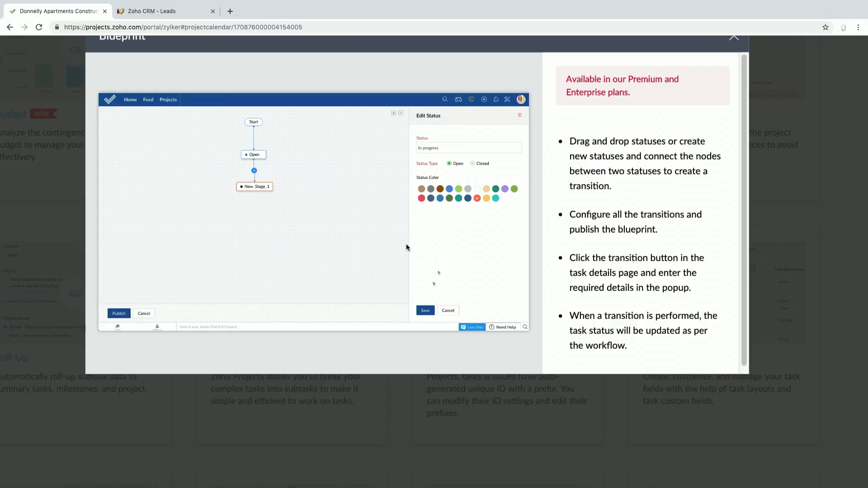
pyautogui.click(425, 310)
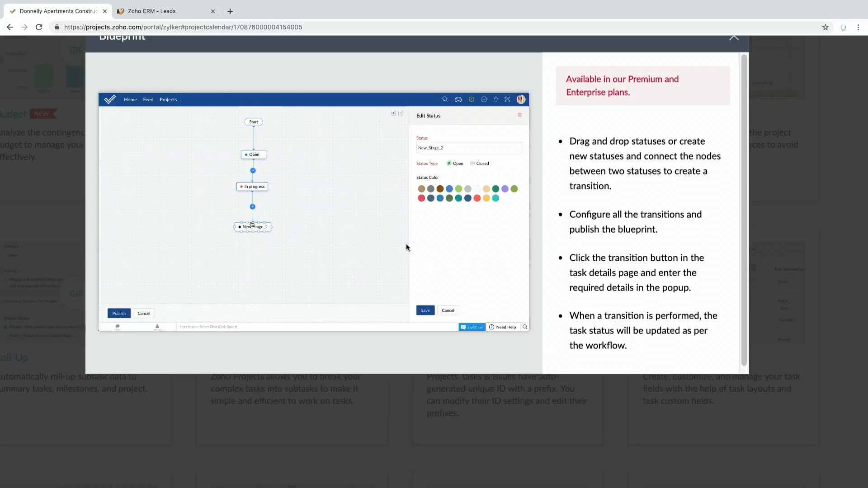
pyautogui.write('Published')
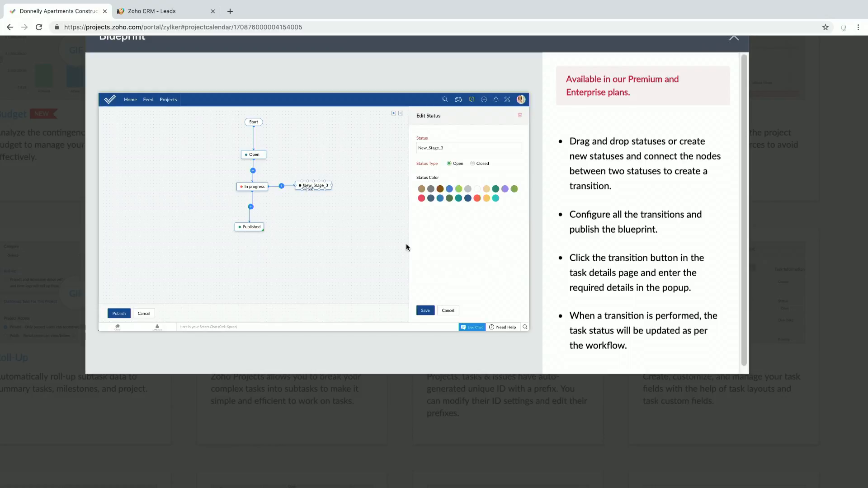
pyautogui.write('On hold')
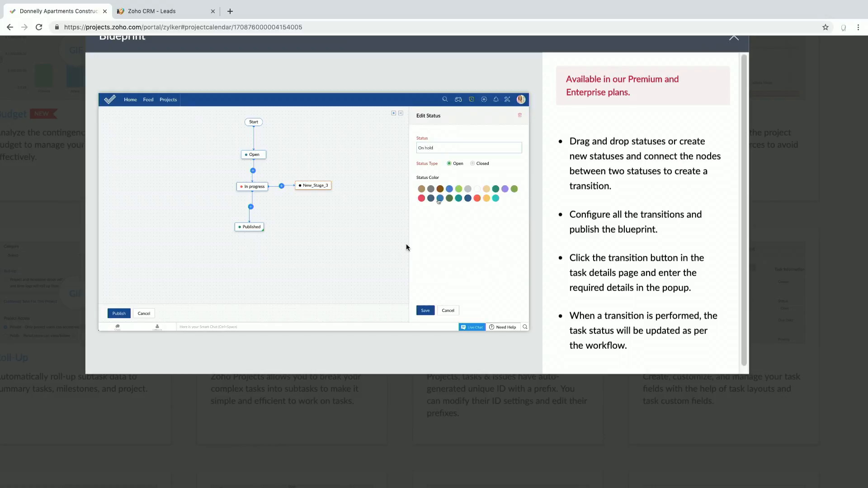
pyautogui.click(425, 310)
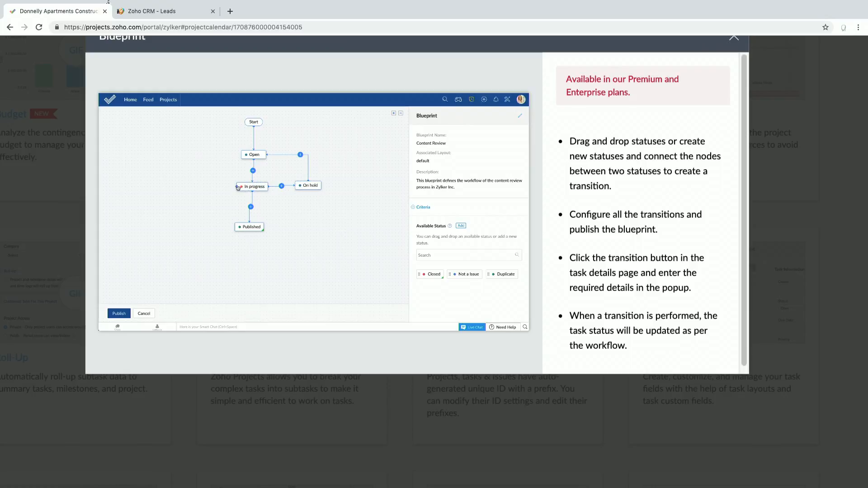
pyautogui.click(155, 12)
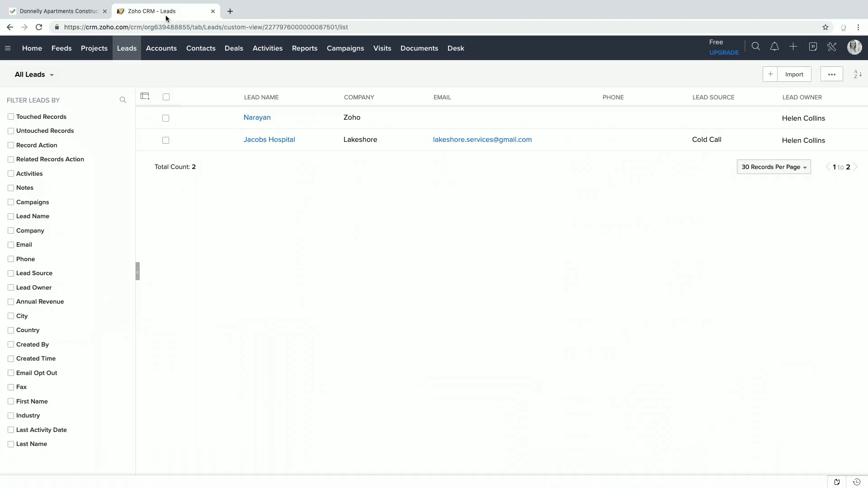
pyautogui.moveTo(206, 241)
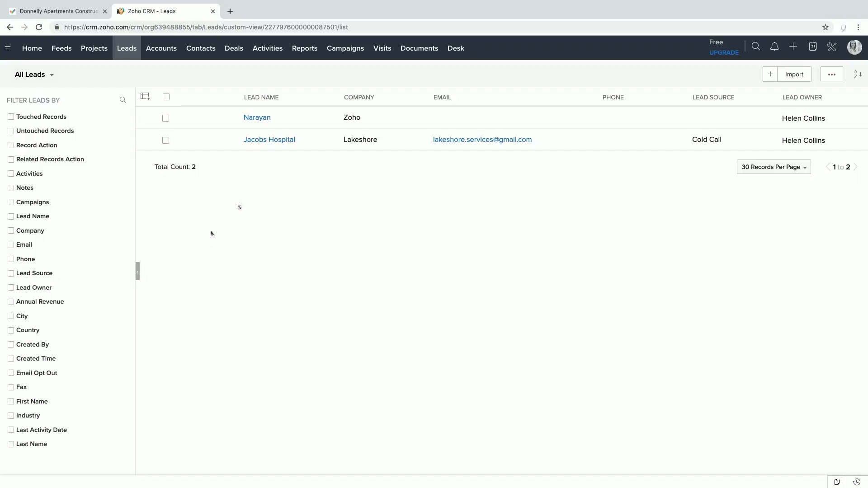
# Look over the CRM Setup page, then list all six accounts
pyautogui.click(831, 46)
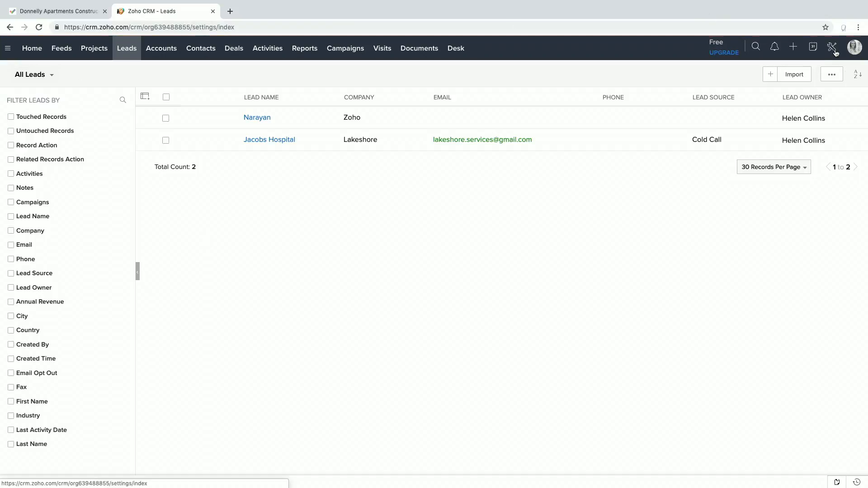
pyautogui.click(831, 46)
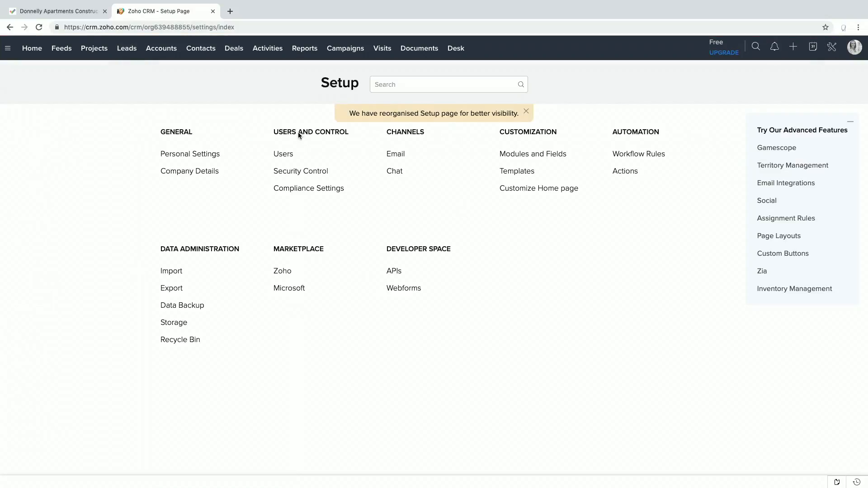
pyautogui.moveTo(437, 232)
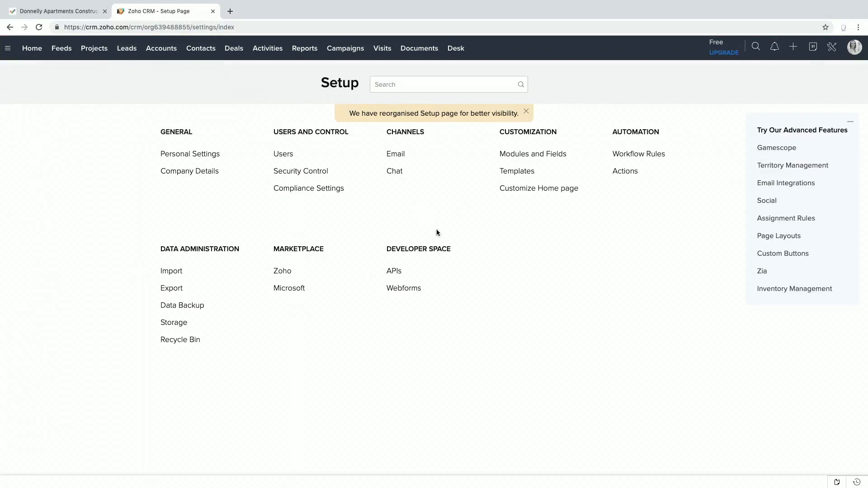
pyautogui.moveTo(138, 60)
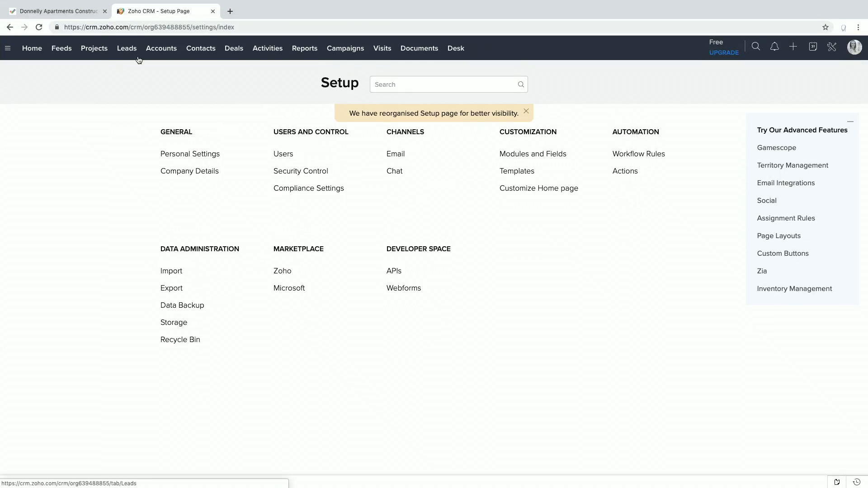
pyautogui.moveTo(176, 52)
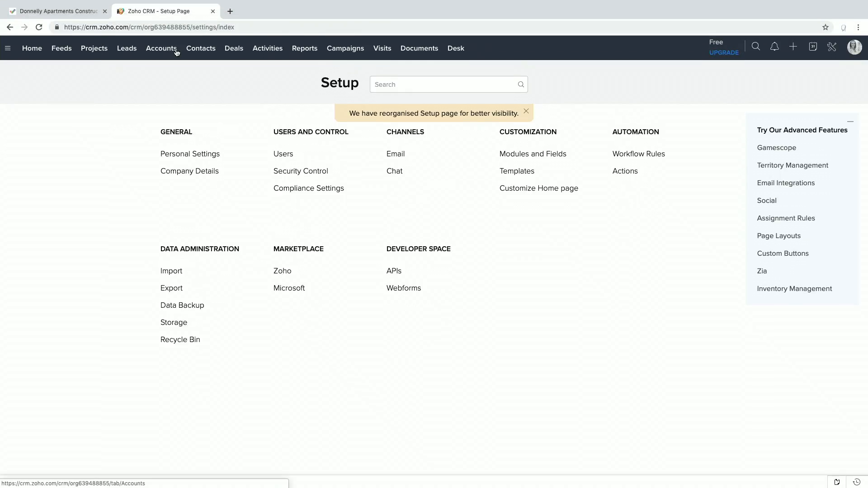
pyautogui.click(161, 48)
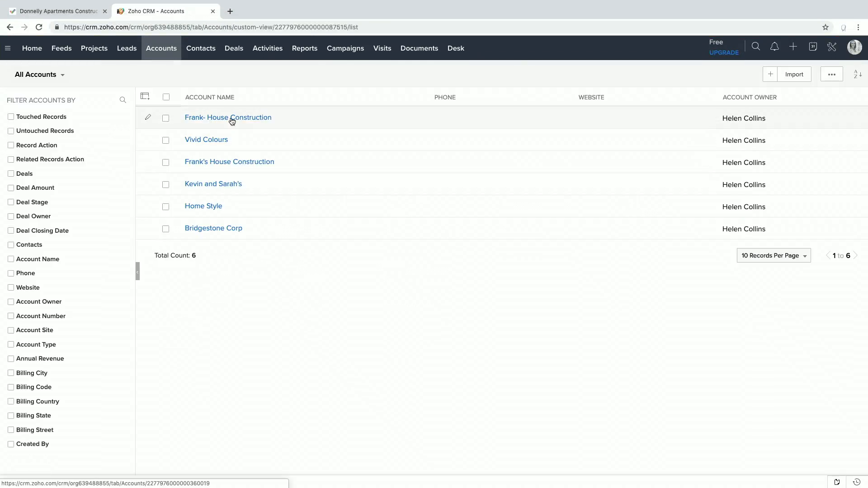
# Review the Donnelly Apartments Construction project linked to the Frank- House Construction account
pyautogui.click(228, 117)
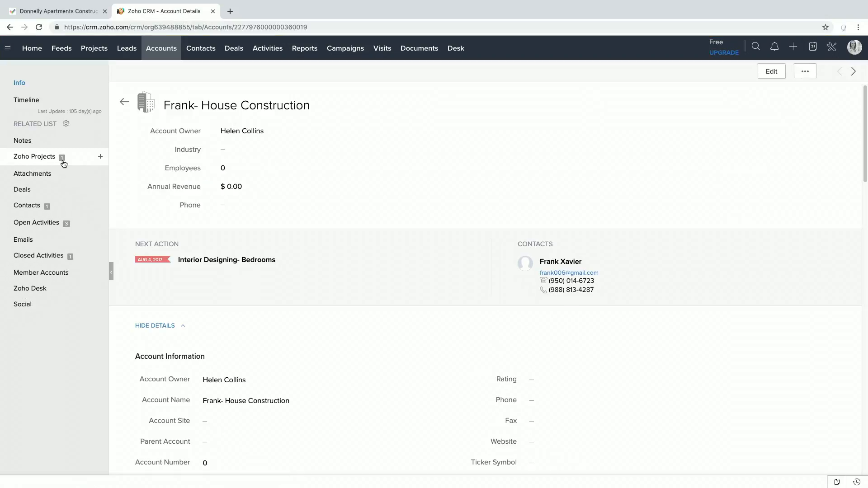
pyautogui.click(34, 157)
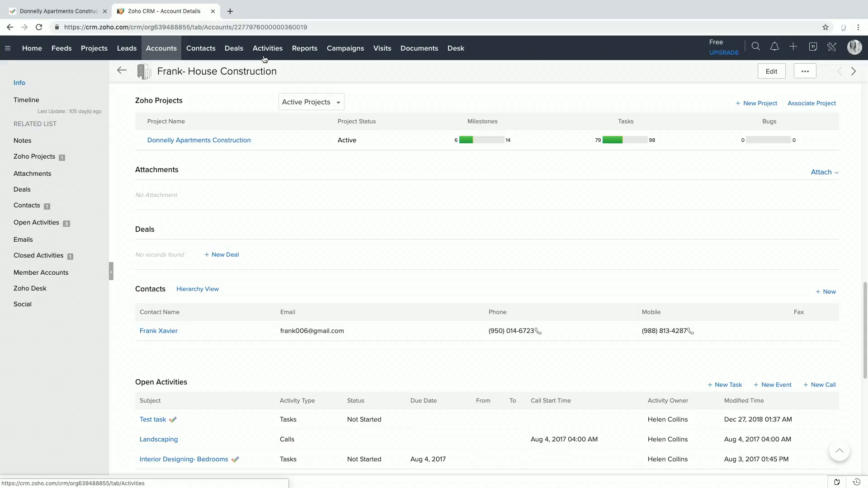
pyautogui.moveTo(711, 150)
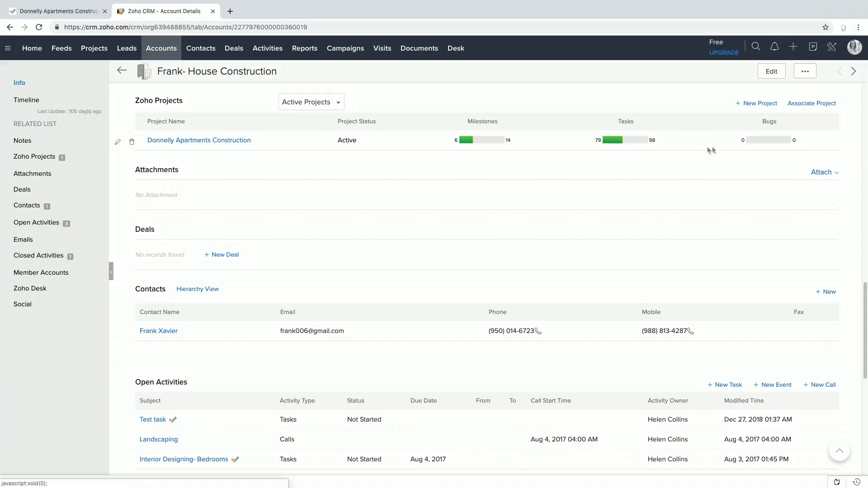
pyautogui.moveTo(703, 150)
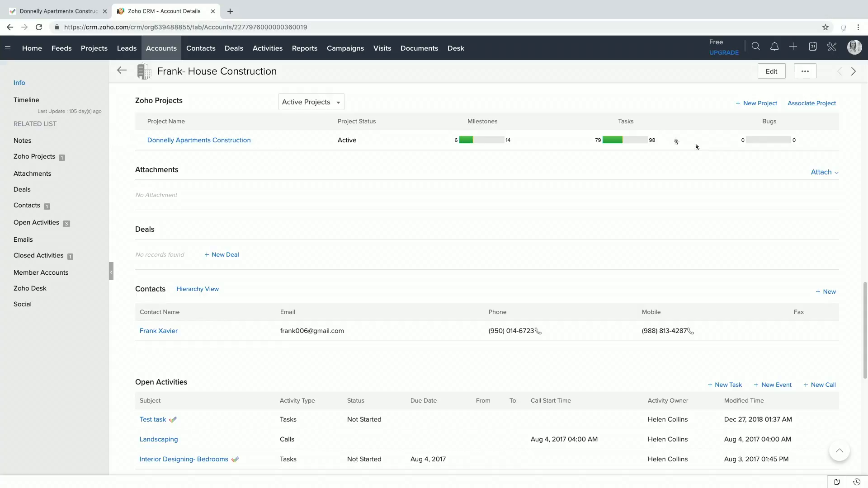
pyautogui.click(233, 48)
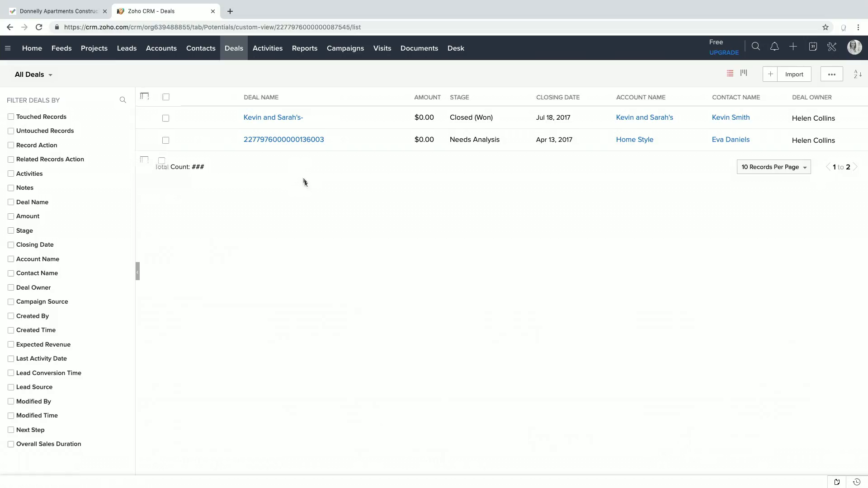
# Open the Kevin and Sarah's- deal and check its Closed (Won) stage
pyautogui.click(273, 118)
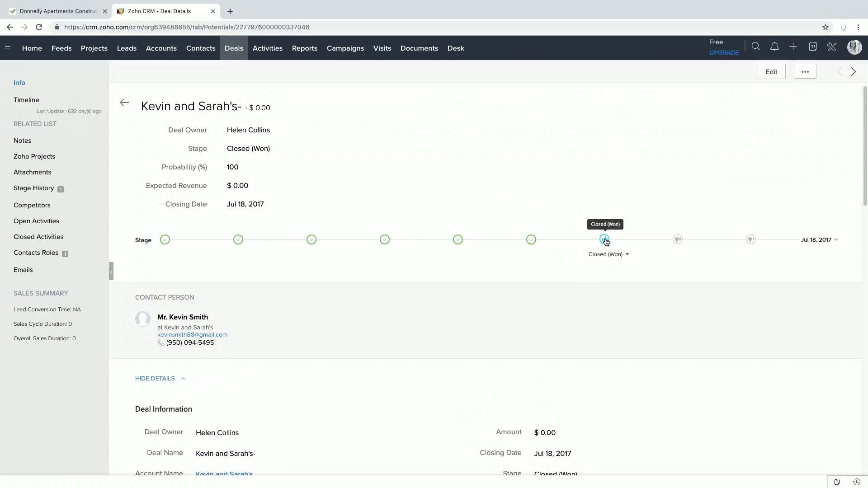
pyautogui.click(531, 239)
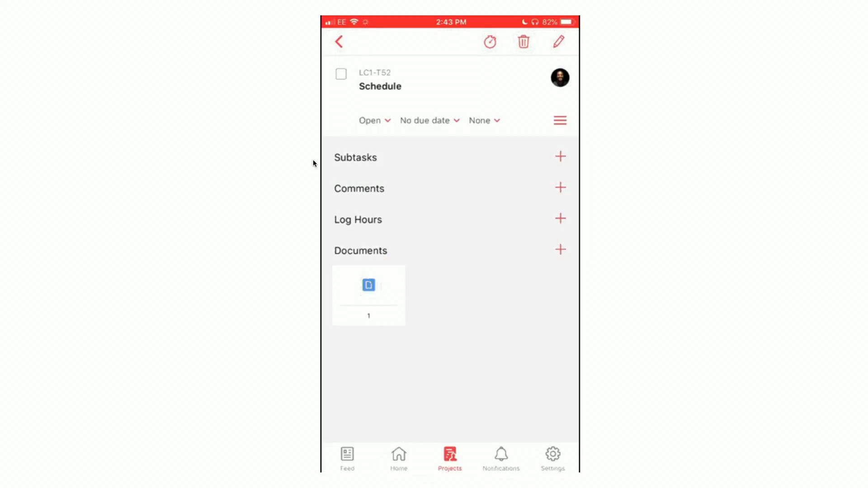
# Log six hours on the Schedule task and mark it complete
pyautogui.click(559, 218)
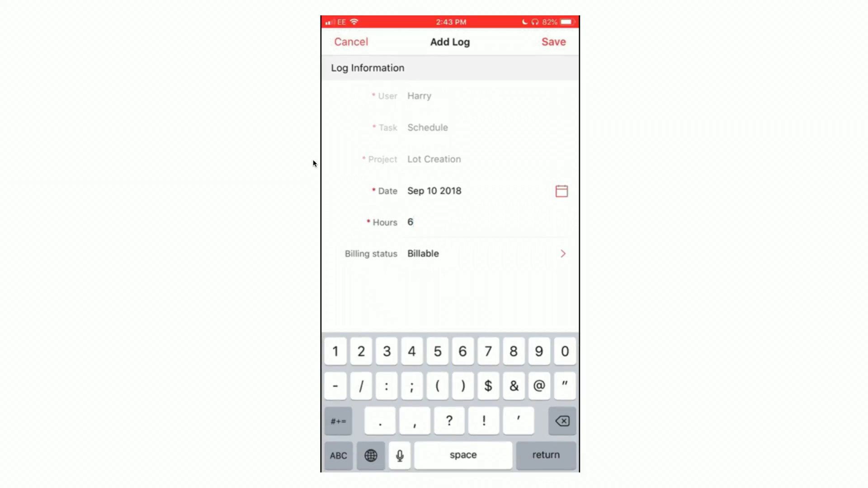
pyautogui.click(553, 42)
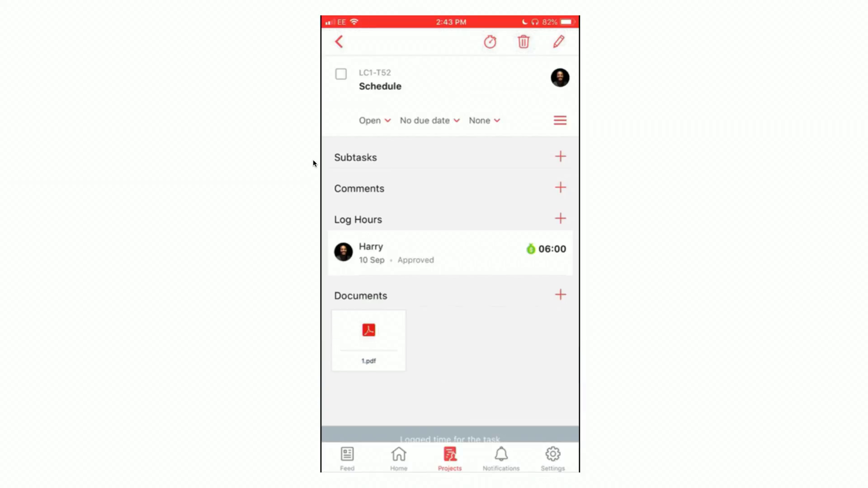
pyautogui.click(340, 74)
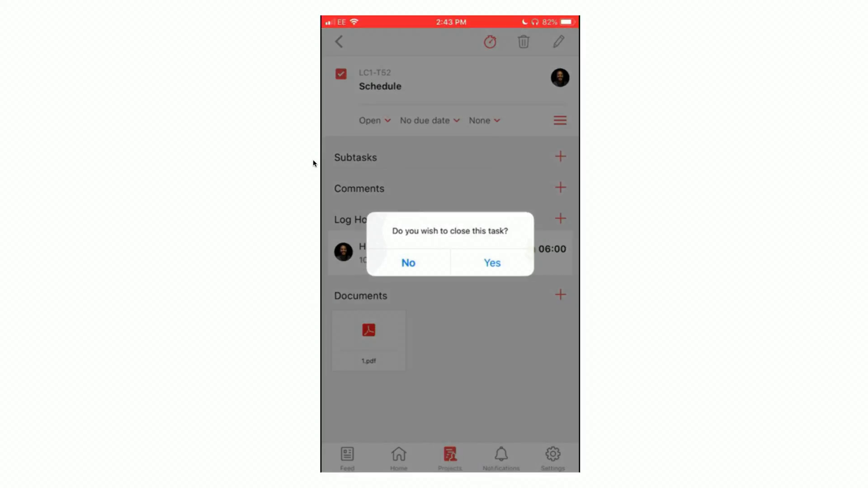
pyautogui.click(408, 262)
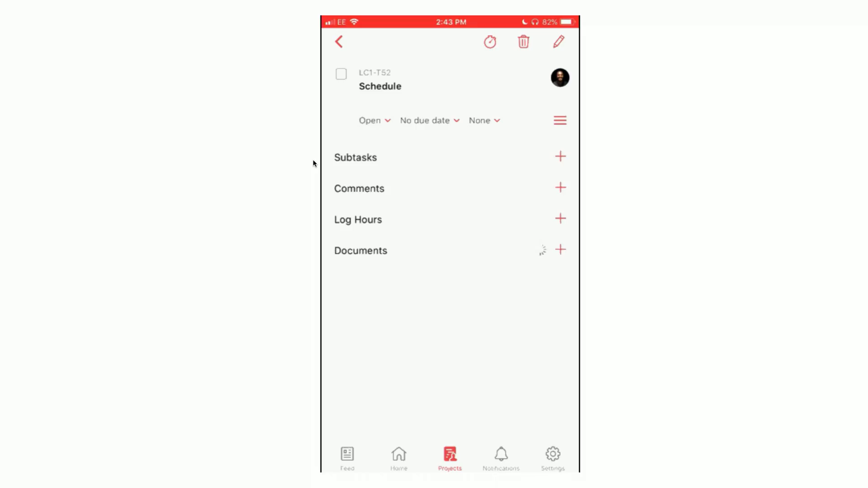
# Attach file 1 from stored Files to the Schedule task
pyautogui.click(560, 249)
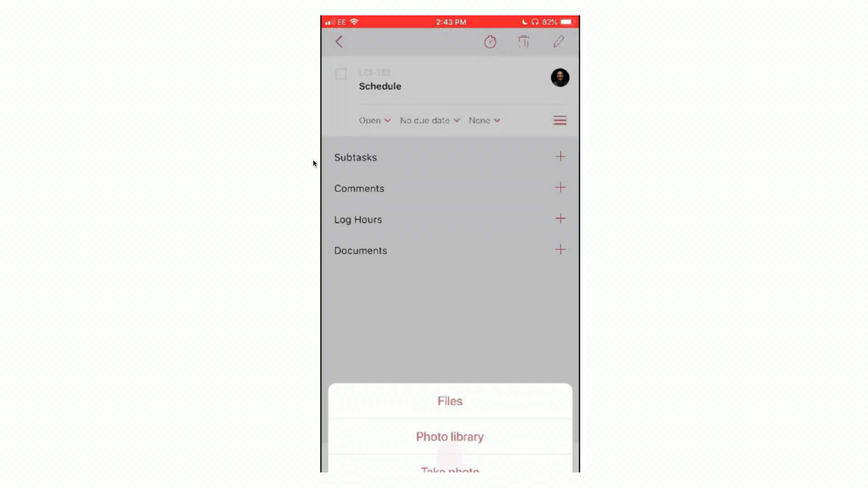
pyautogui.click(450, 401)
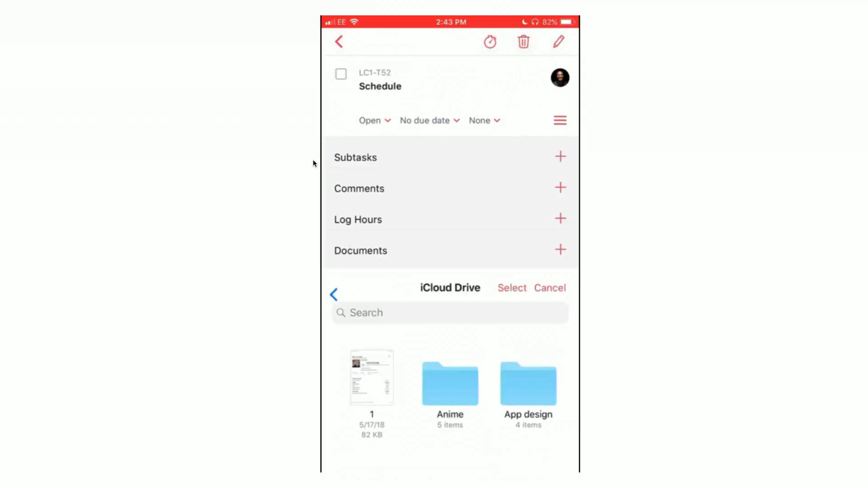
pyautogui.click(371, 381)
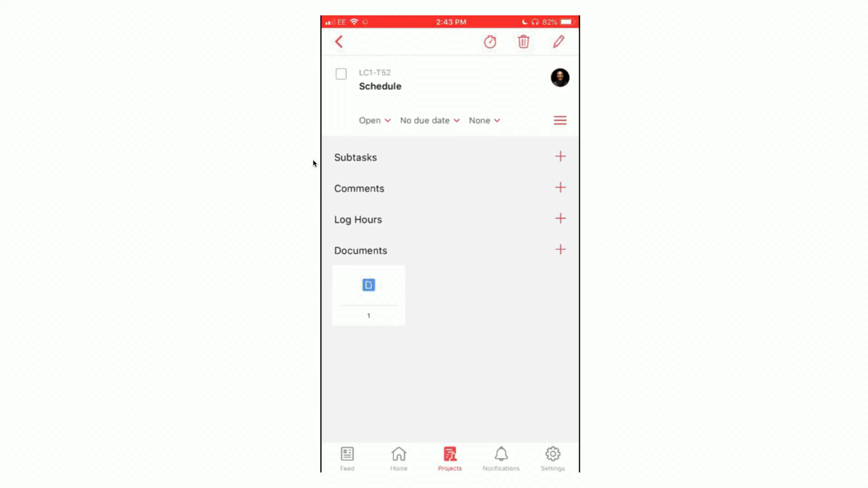
pyautogui.click(559, 218)
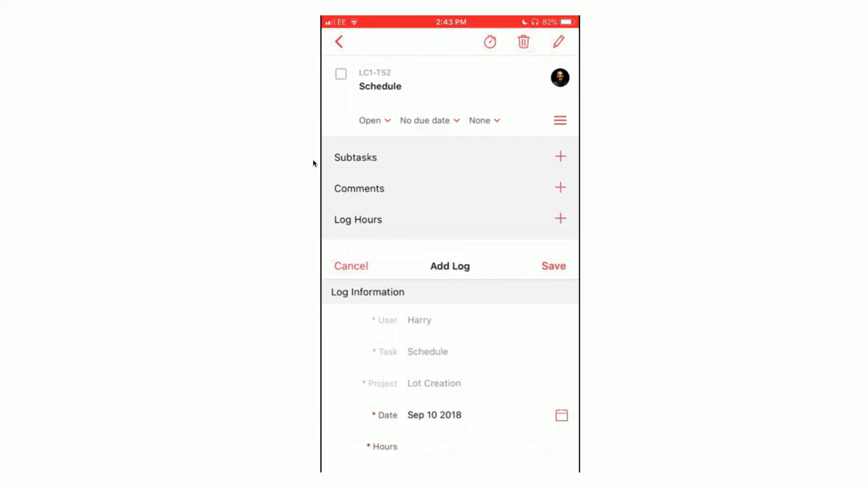